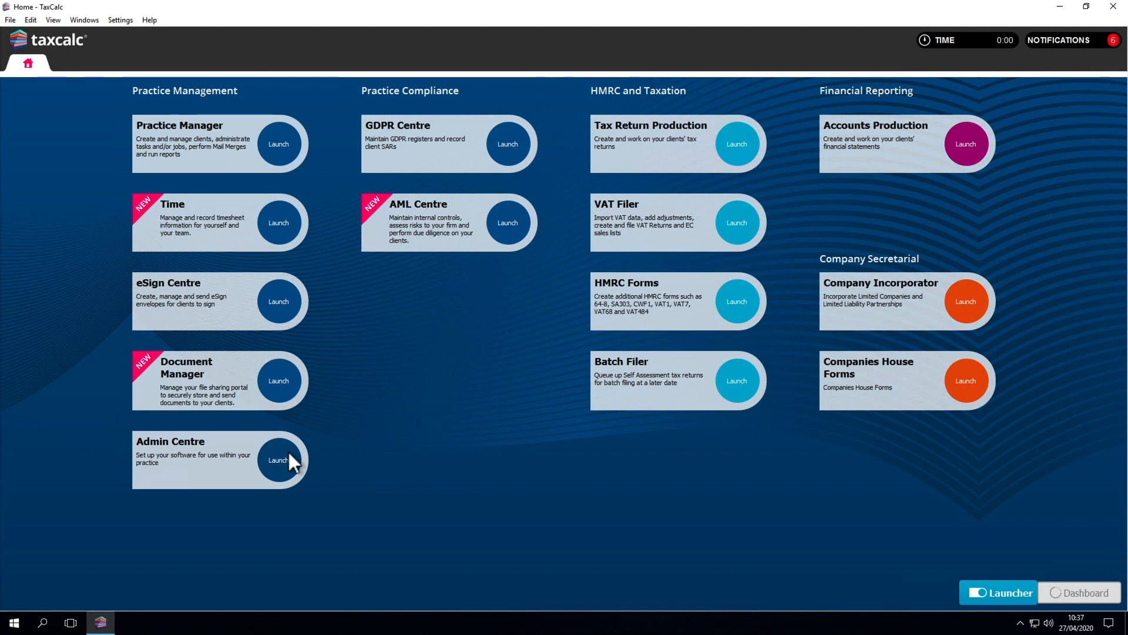
pyautogui.moveTo(221, 175)
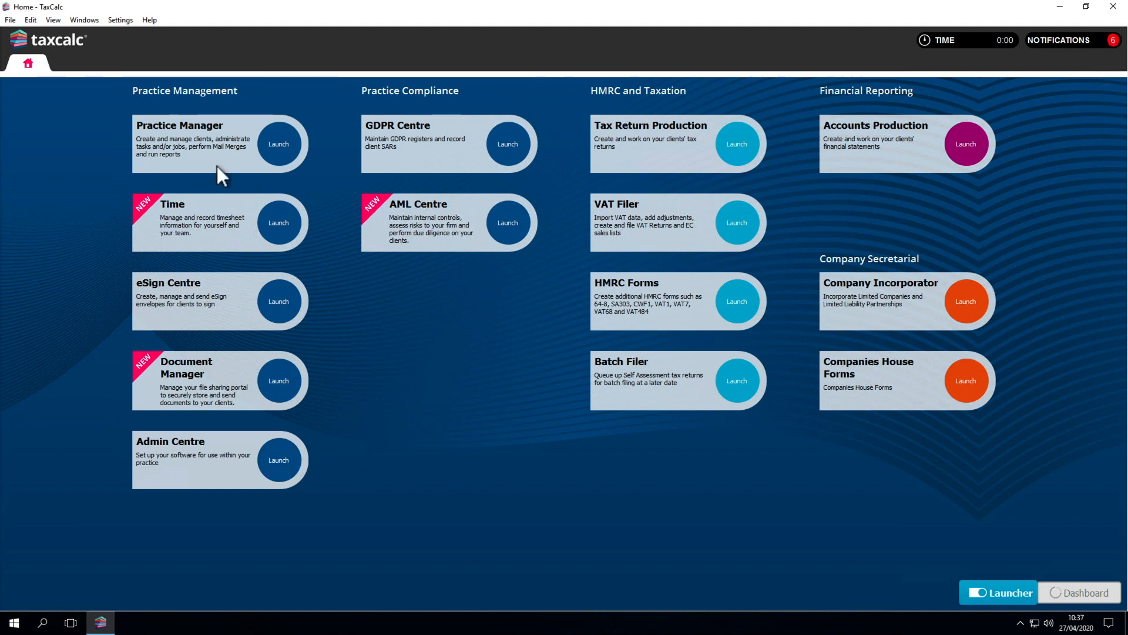
# - Launch the Admin Centre from the TaxCalc launcher to view the application licence table
pyautogui.click(149, 20)
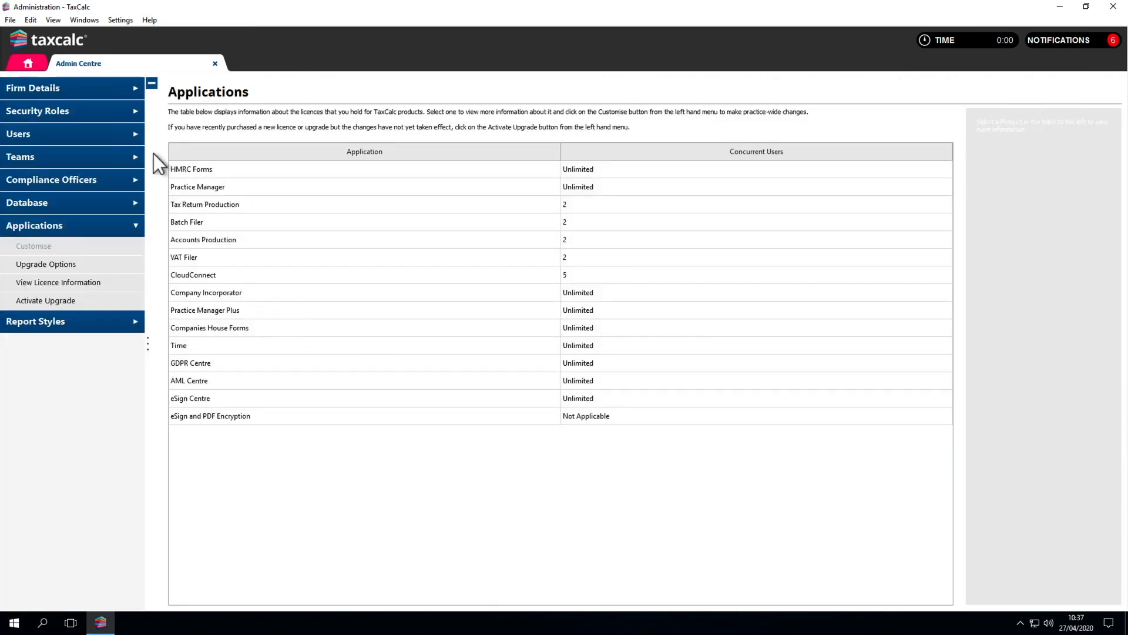
# - Customise Practice Manager, continuing past Introduction, Startup Options and Mail Merge Salutation to Work Item Status
pyautogui.click(197, 186)
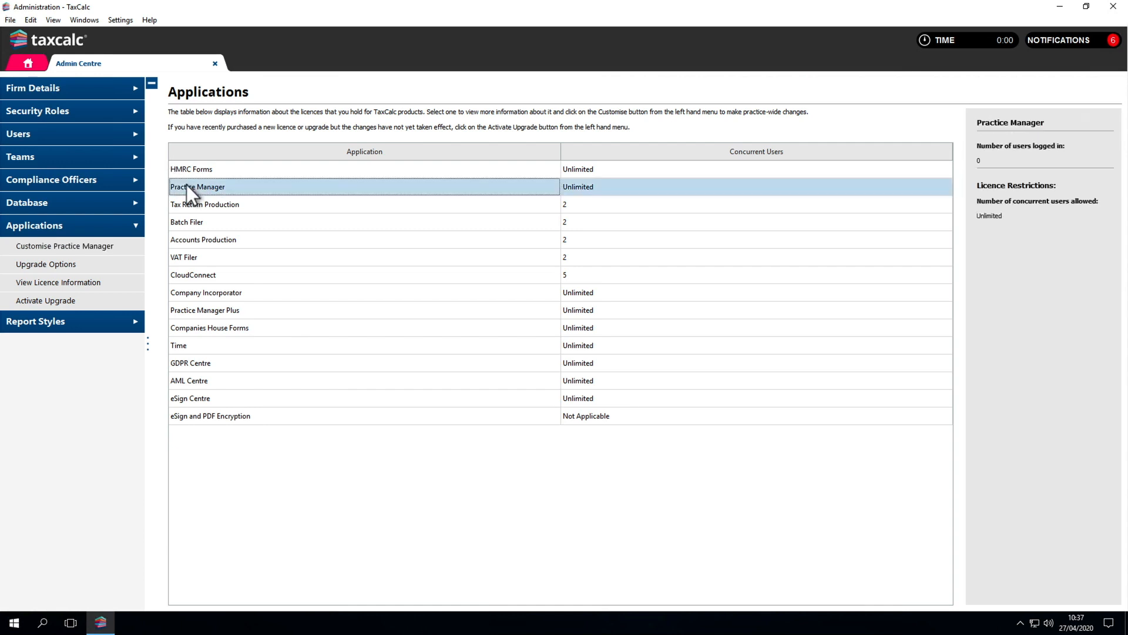
pyautogui.click(64, 246)
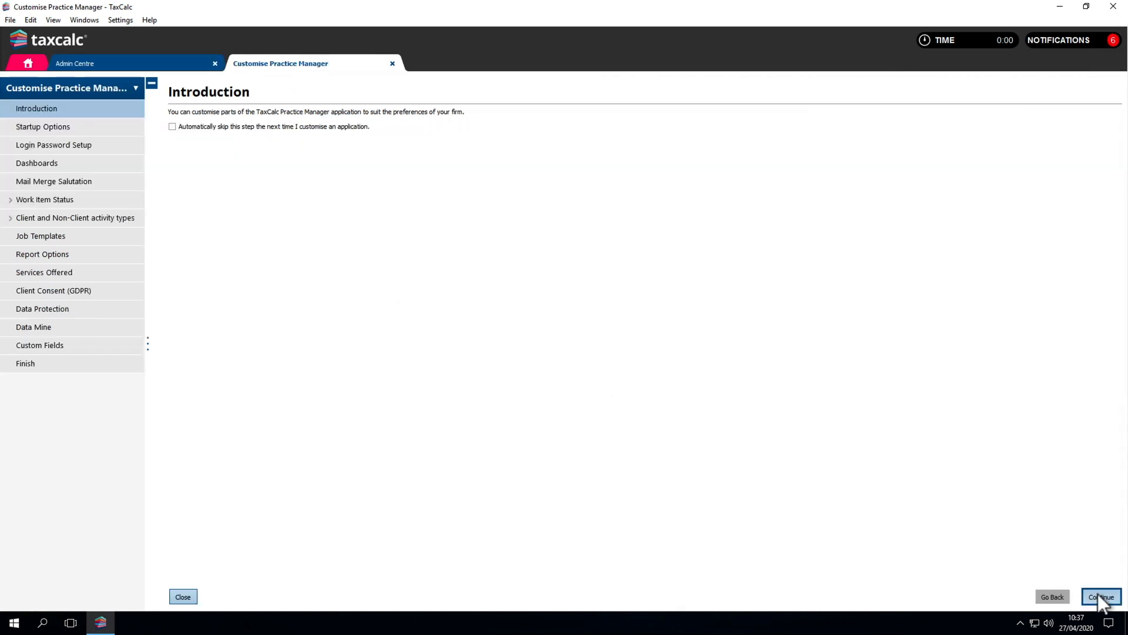
pyautogui.click(1100, 596)
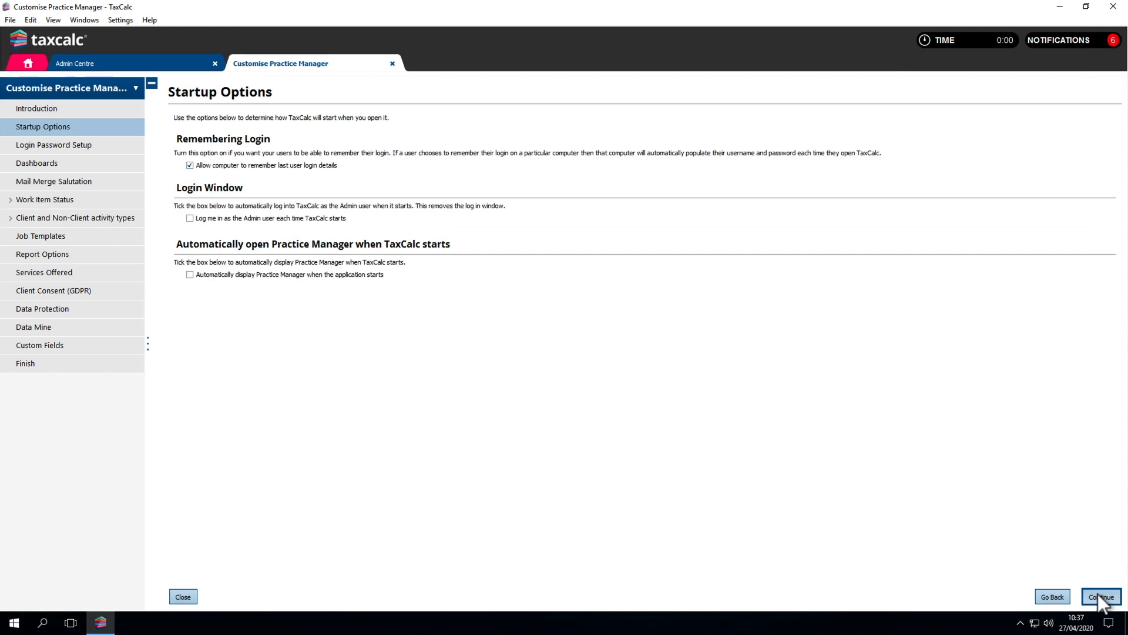
pyautogui.click(1100, 596)
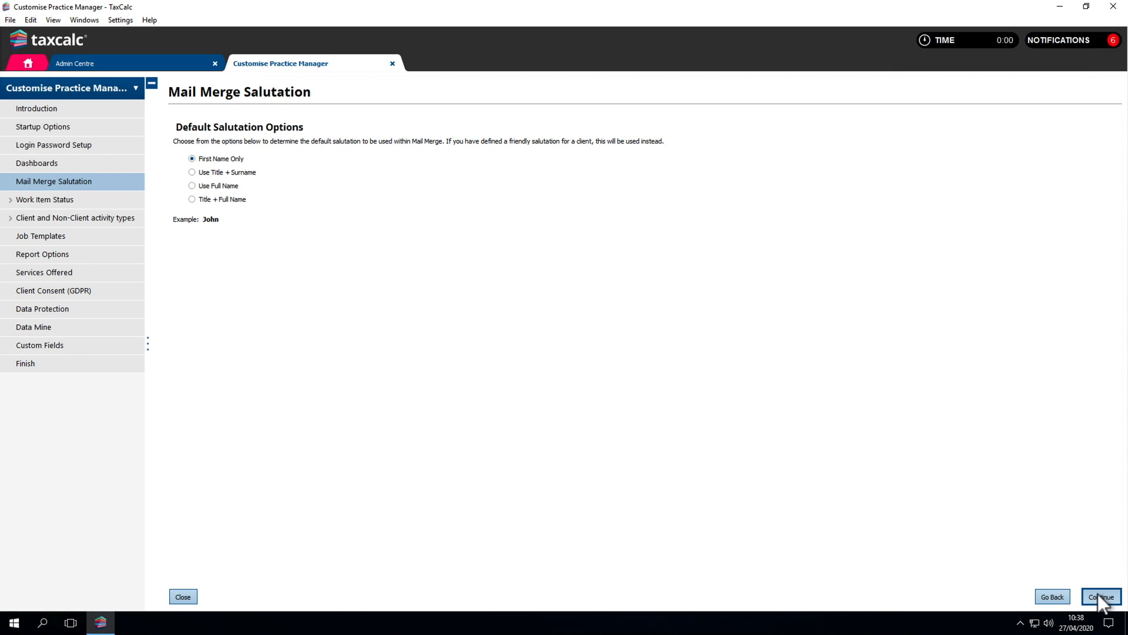
pyautogui.moveTo(468, 365)
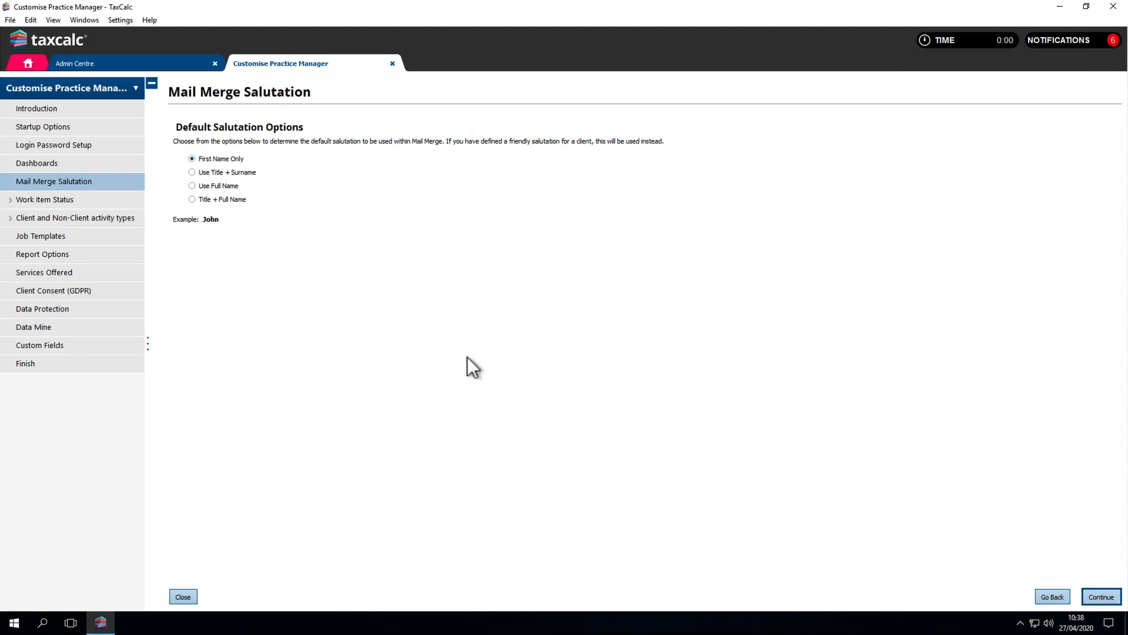
pyautogui.moveTo(245, 169)
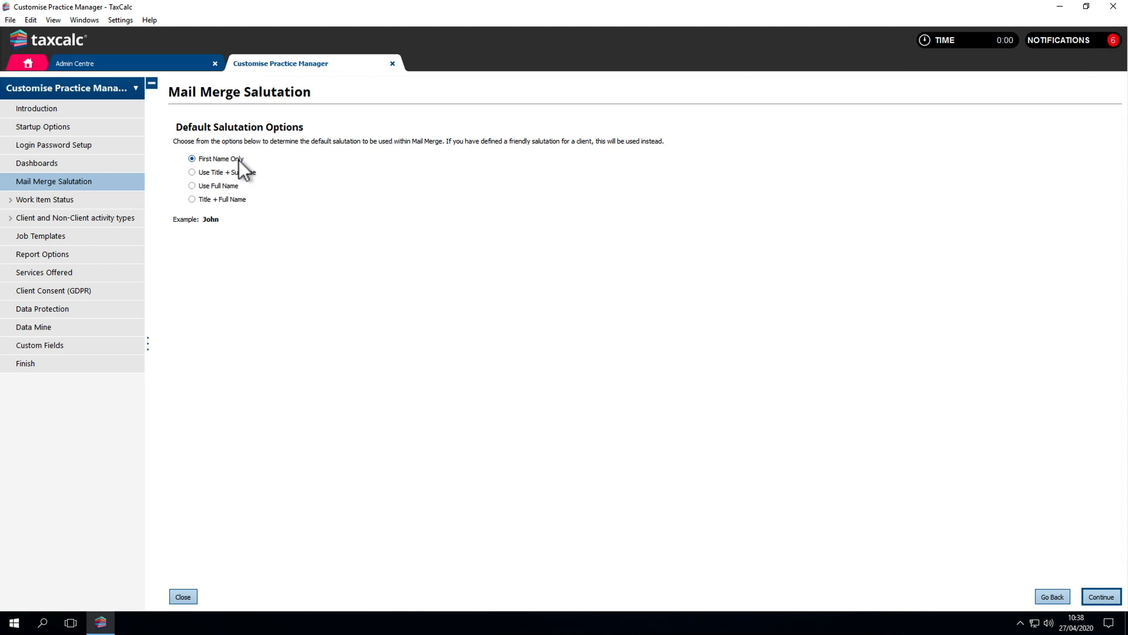
pyautogui.moveTo(240, 200)
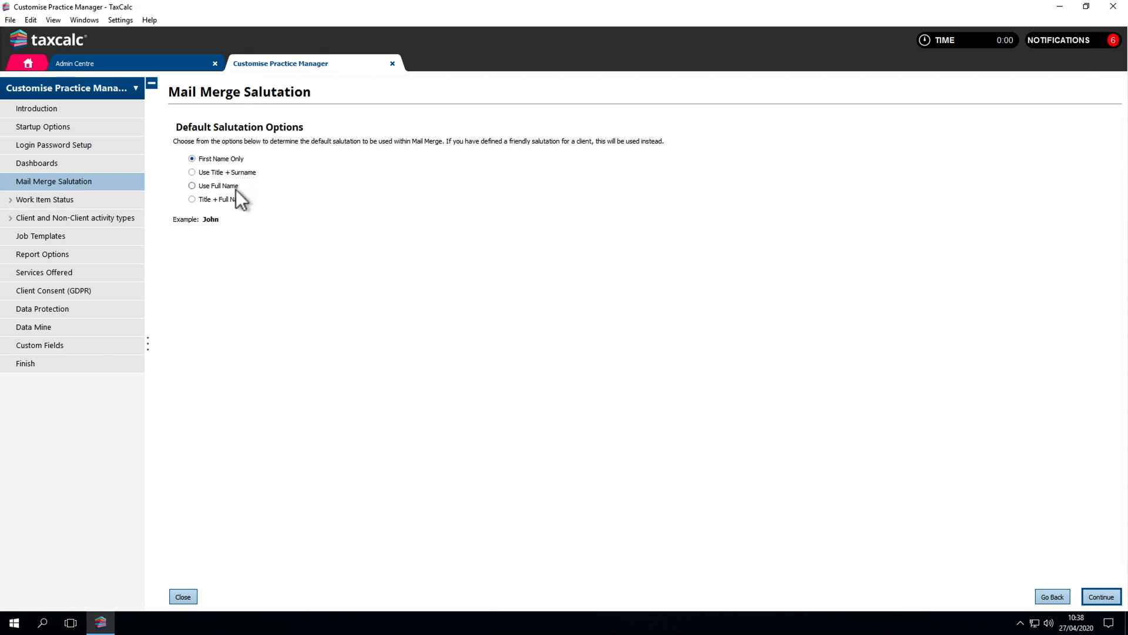
pyautogui.moveTo(294, 240)
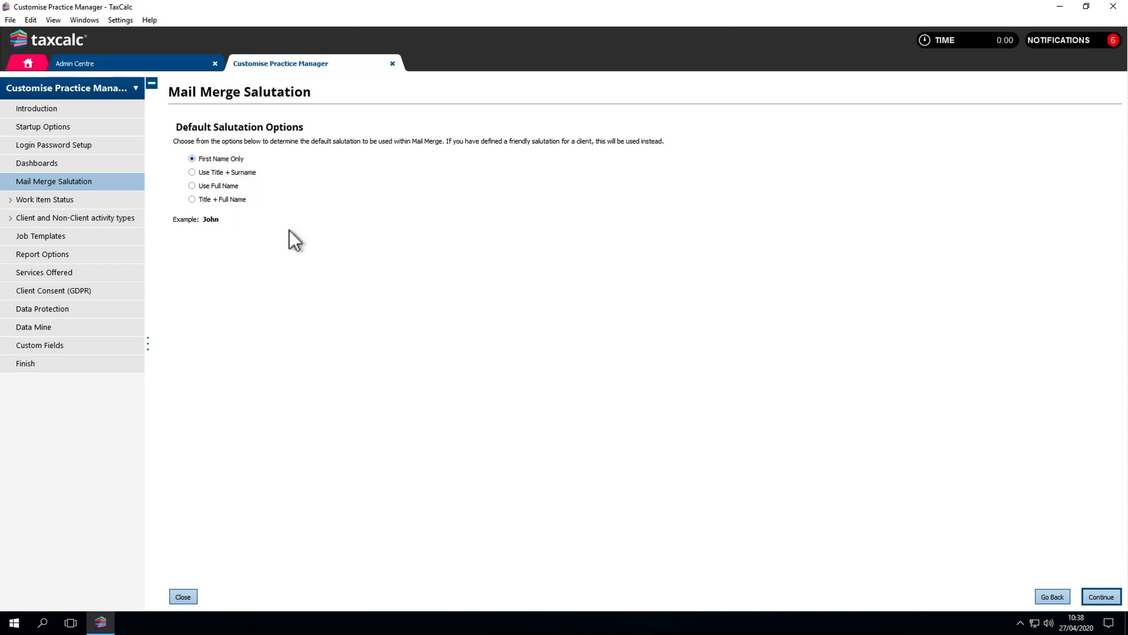
pyautogui.click(1100, 597)
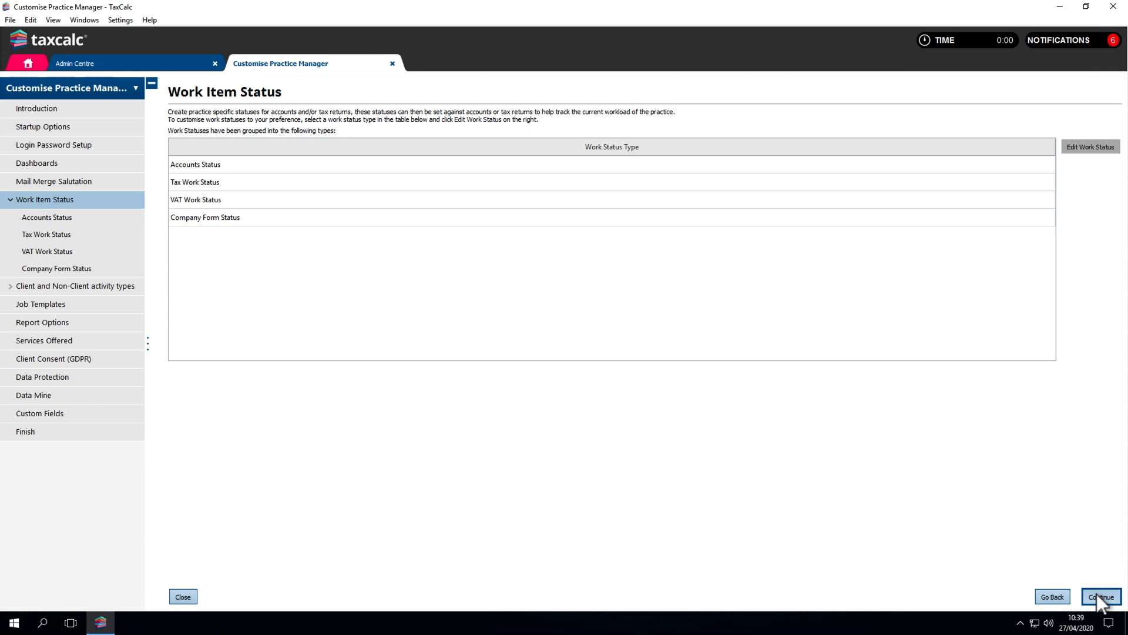
# - Create a 'Get Information' accounts work status and save it
pyautogui.click(47, 218)
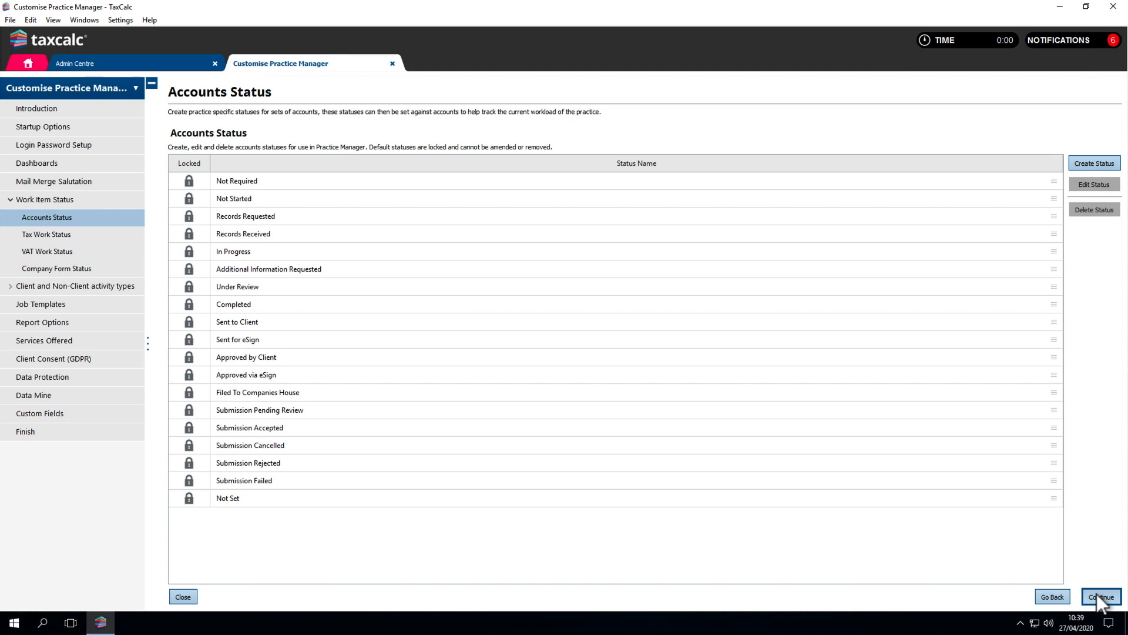
pyautogui.moveTo(1094, 164)
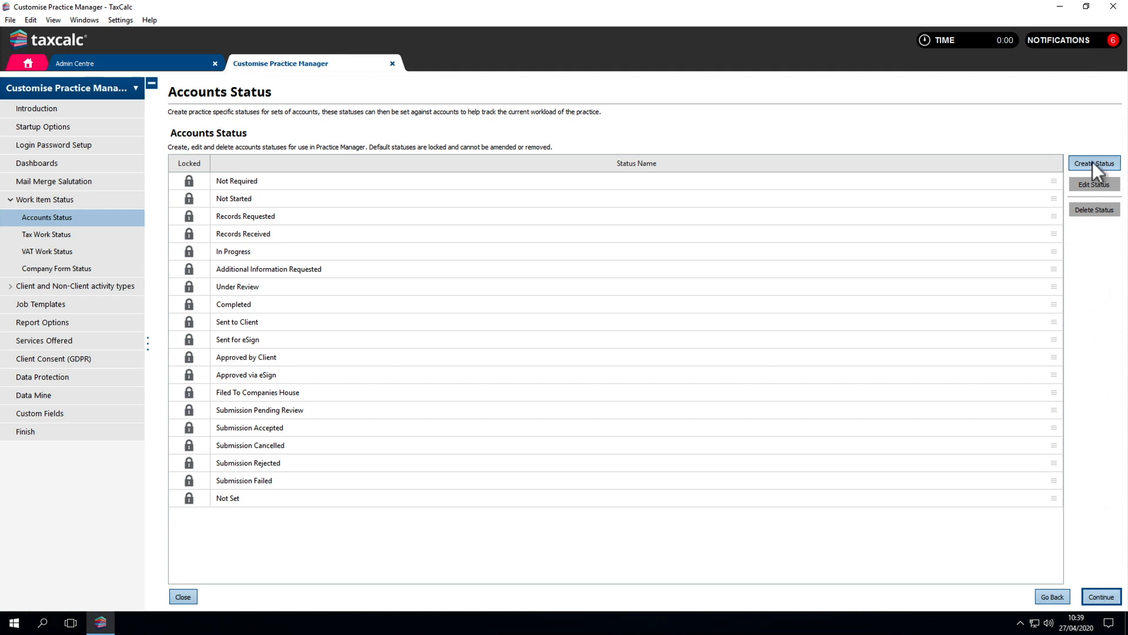
pyautogui.click(1093, 163)
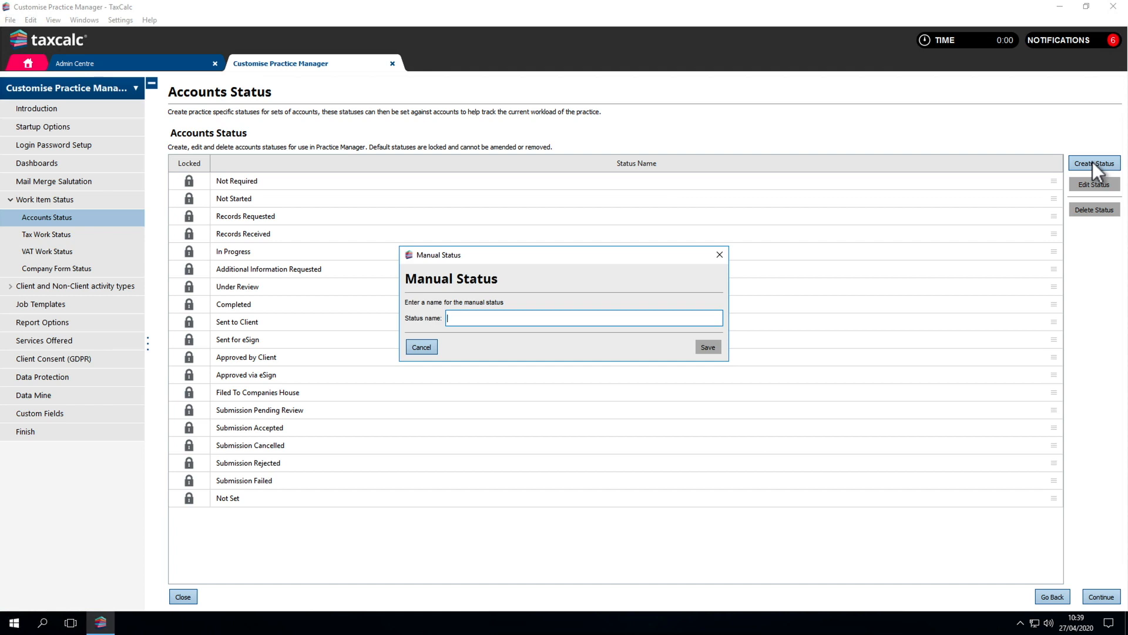
pyautogui.write('Get')
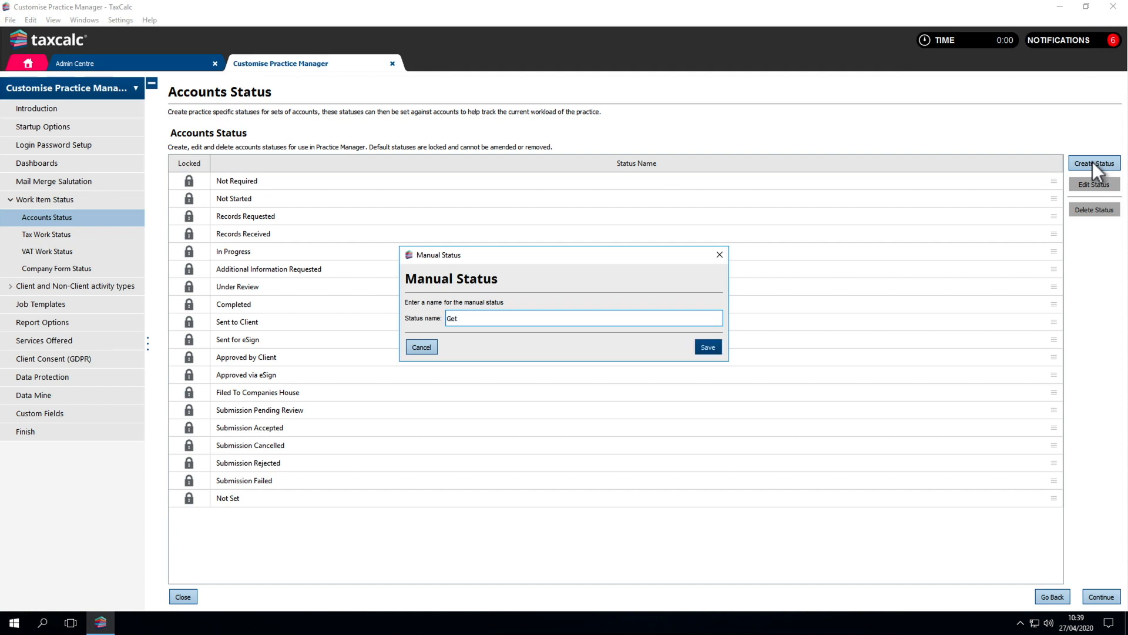
pyautogui.write('Information')
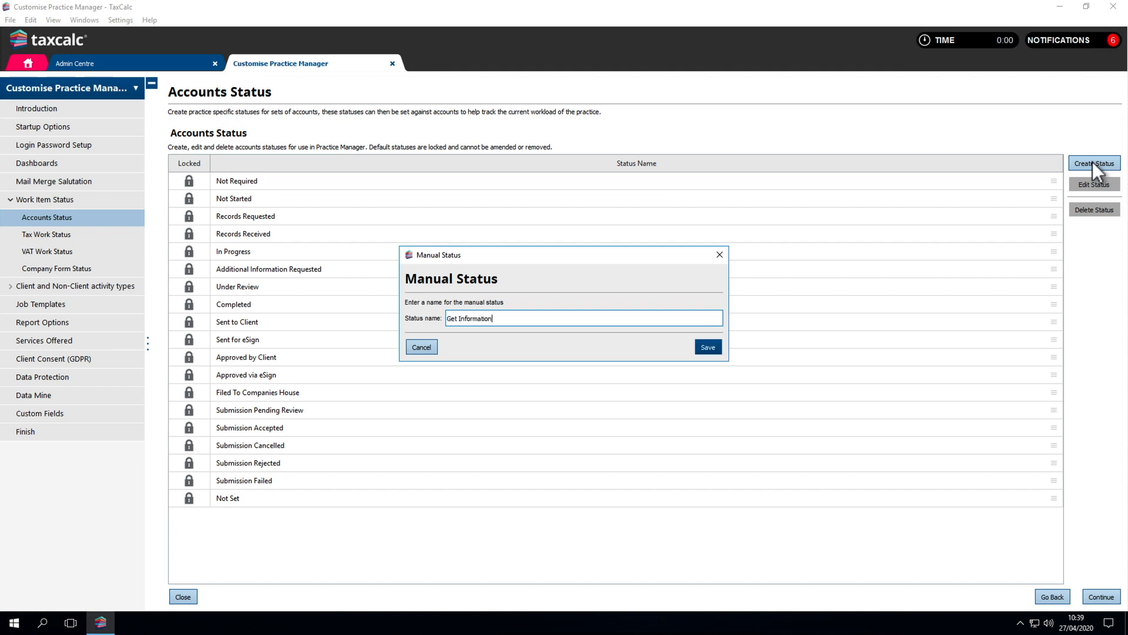
pyautogui.click(707, 346)
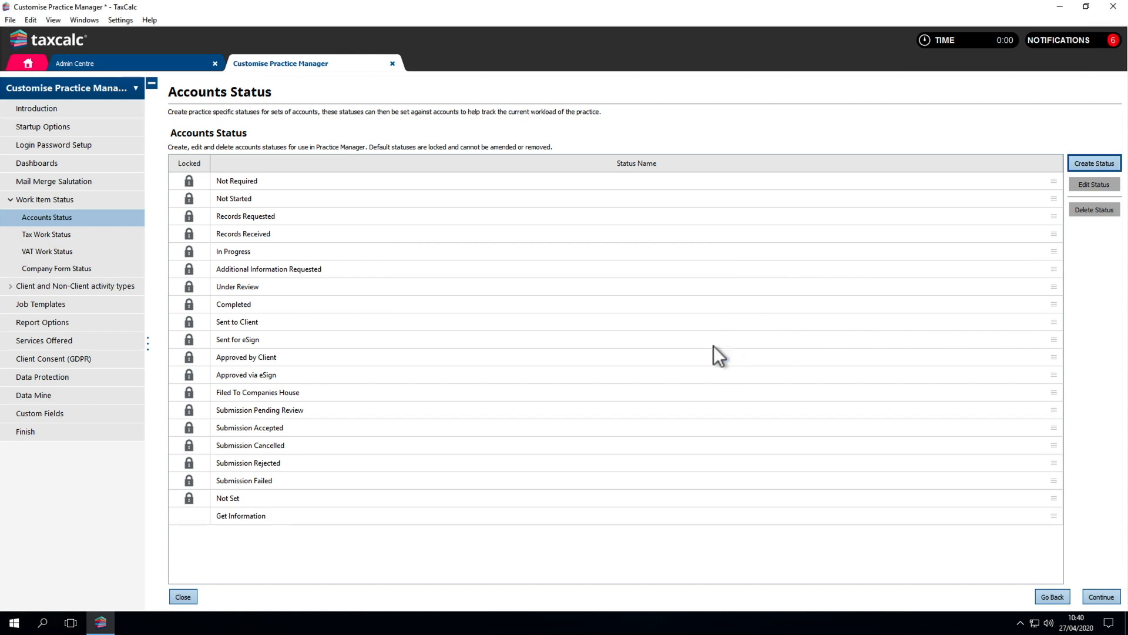
# - Move through tax work and company form statuses, dismissing a new status prompt
pyautogui.click(46, 234)
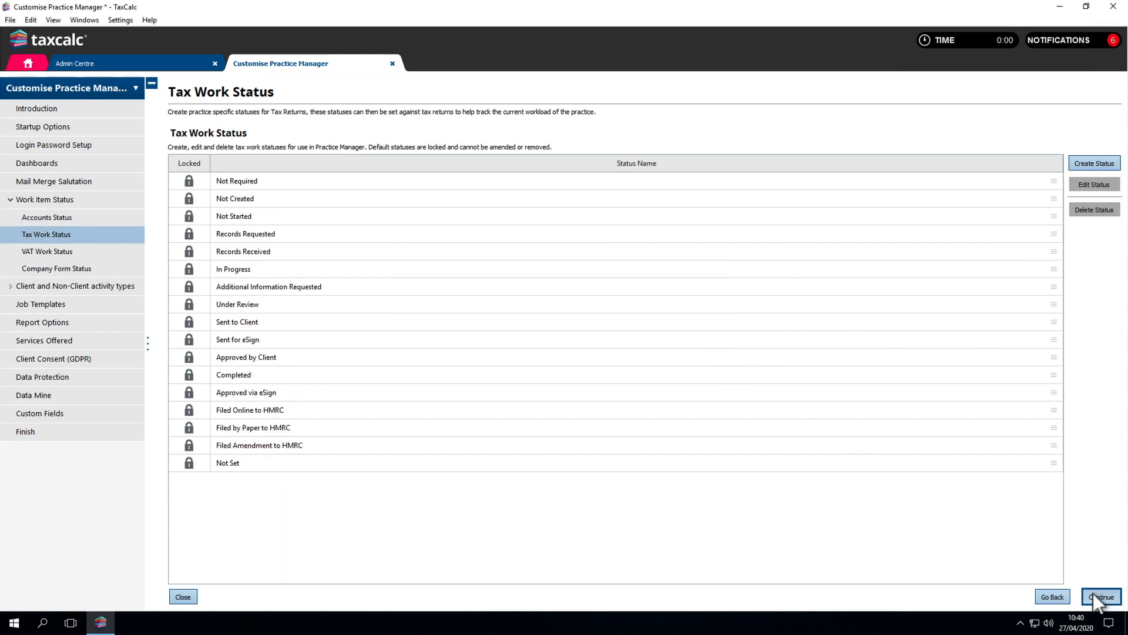
pyautogui.click(57, 270)
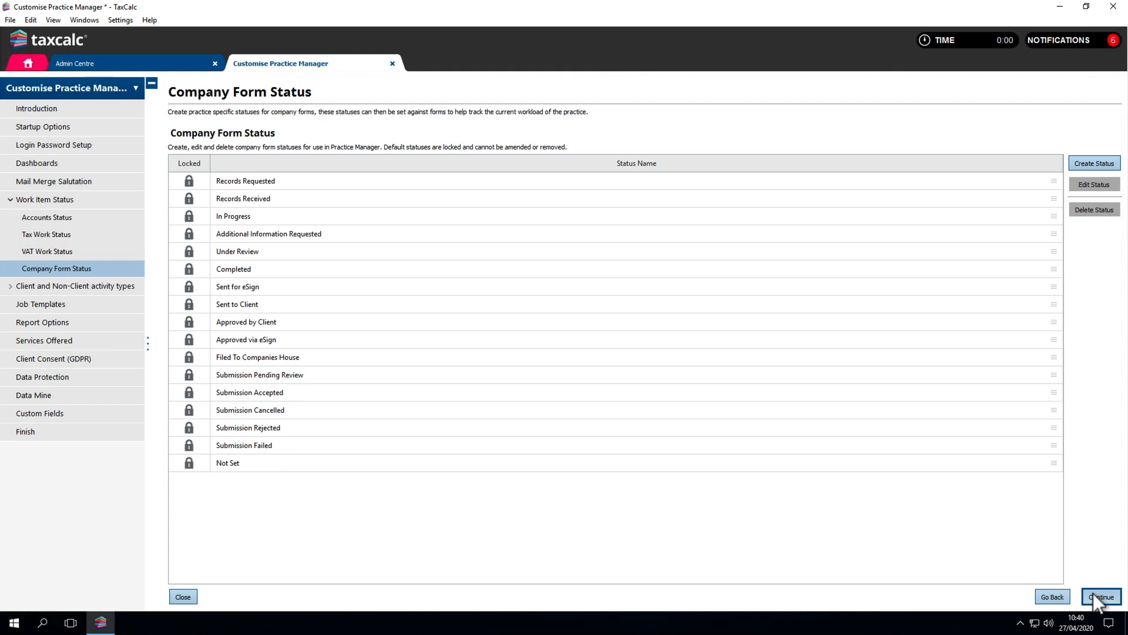
pyautogui.moveTo(1099, 459)
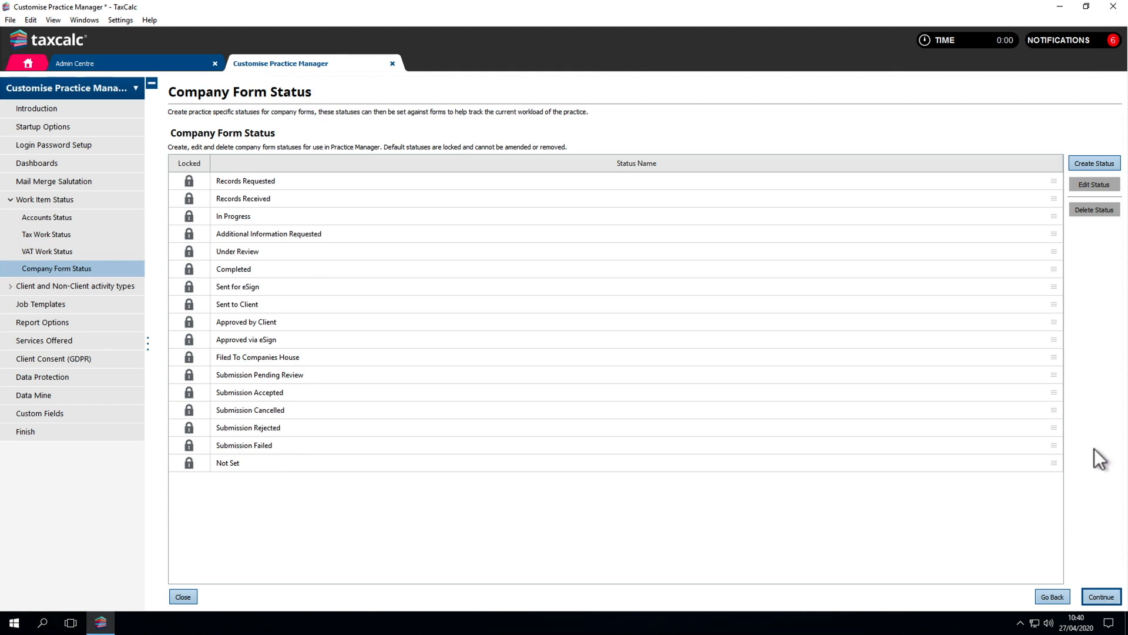
pyautogui.click(1094, 163)
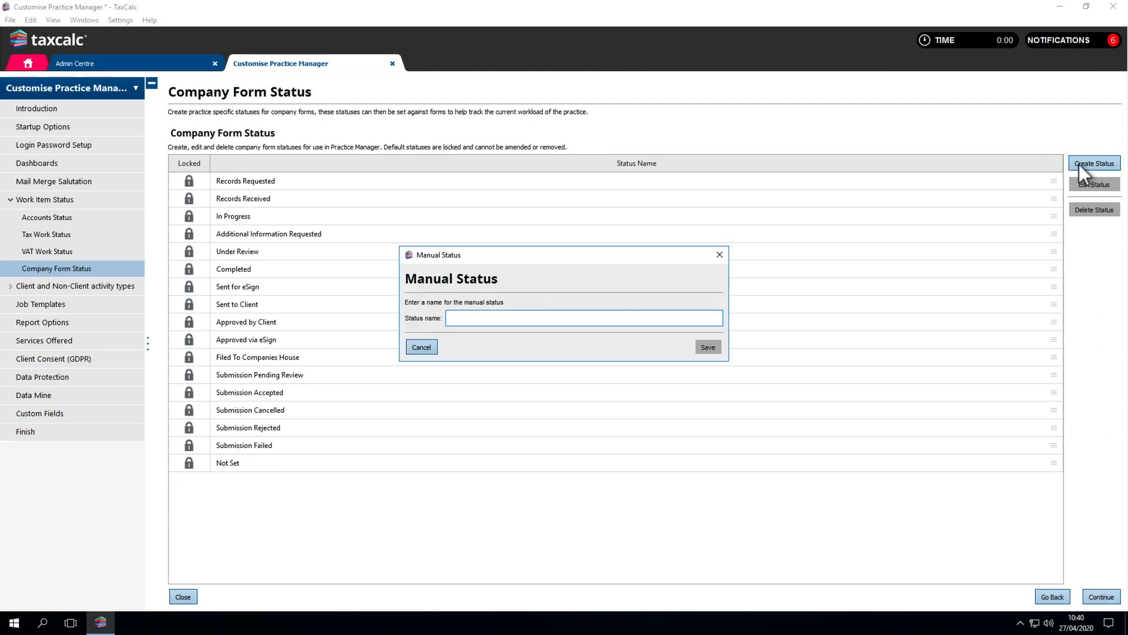
pyautogui.click(421, 346)
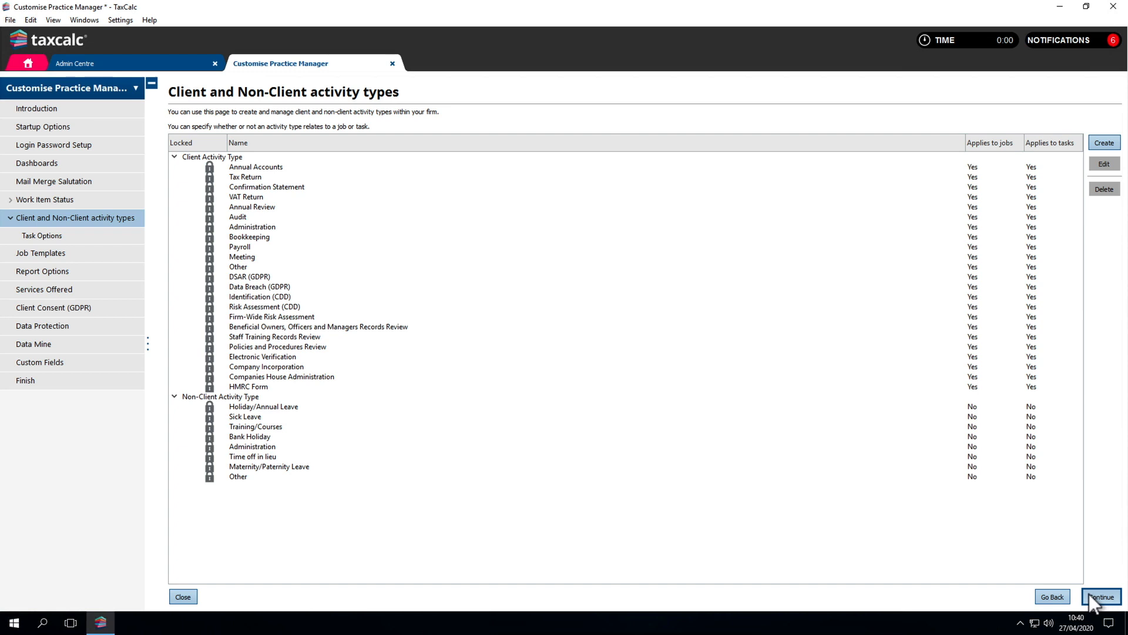
pyautogui.moveTo(889, 557)
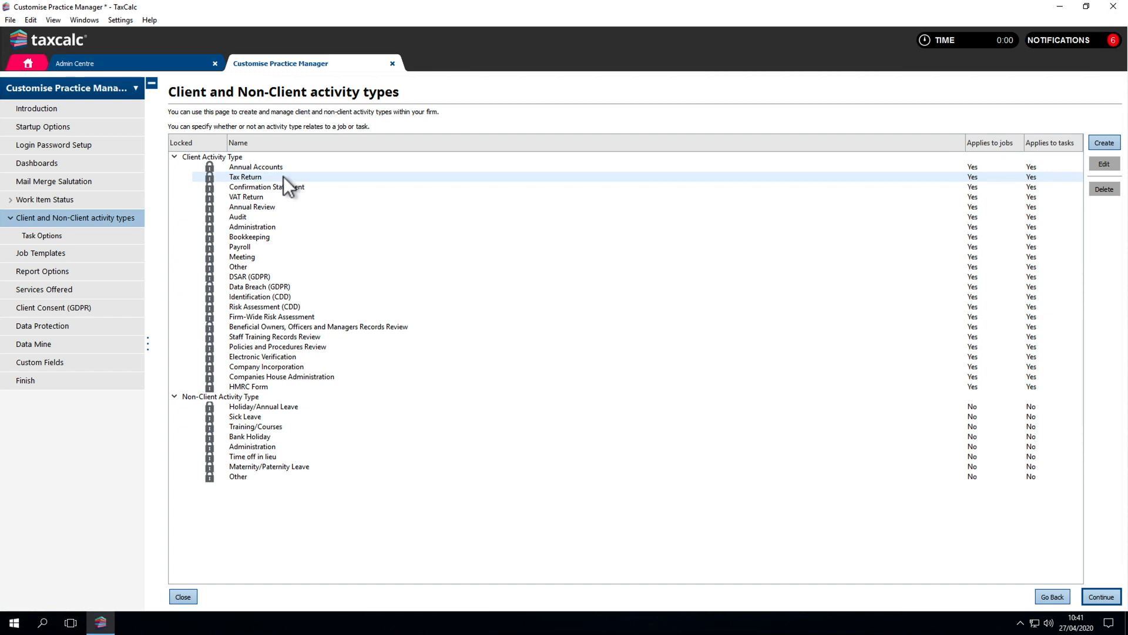
# - Review the client and non-client activity types and start naming a new activity type
pyautogui.click(252, 226)
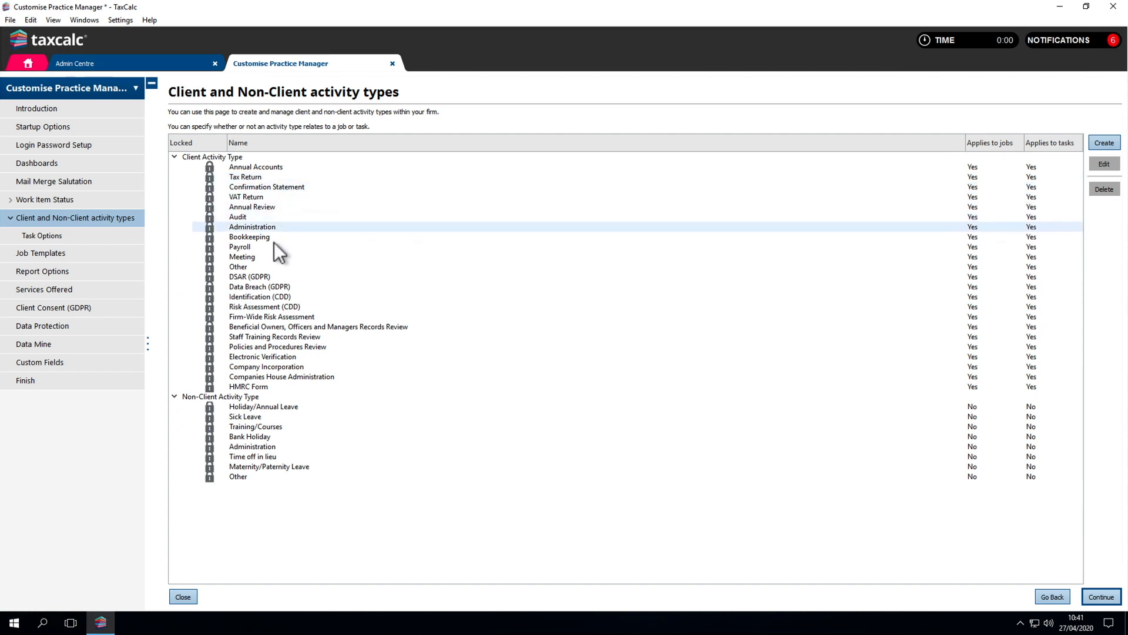
pyautogui.moveTo(278, 234)
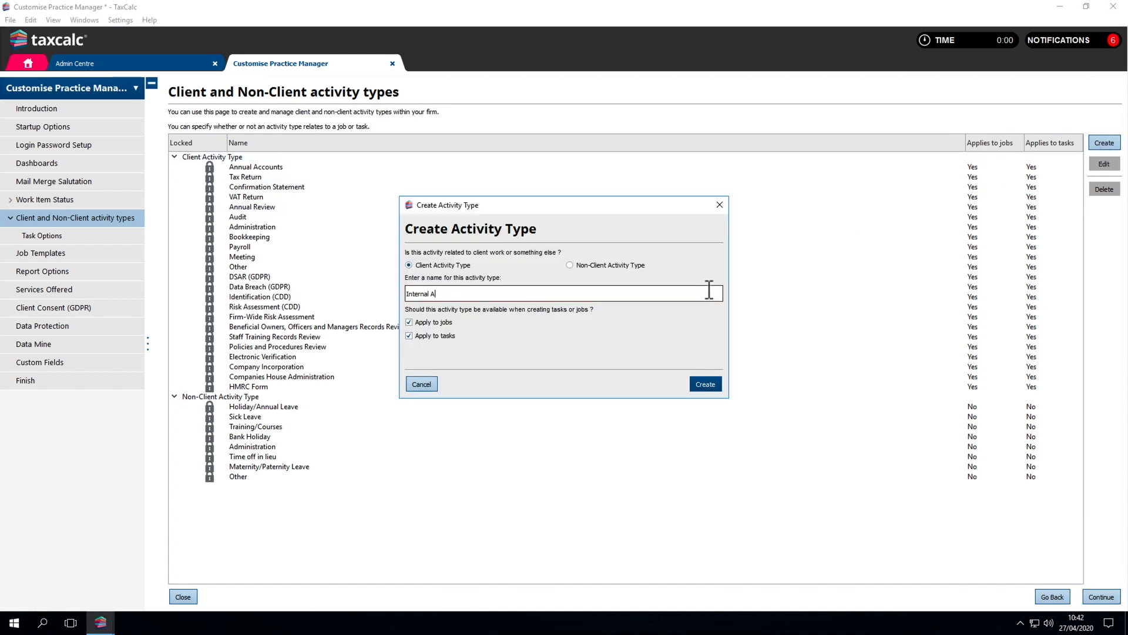
pyautogui.click(702, 384)
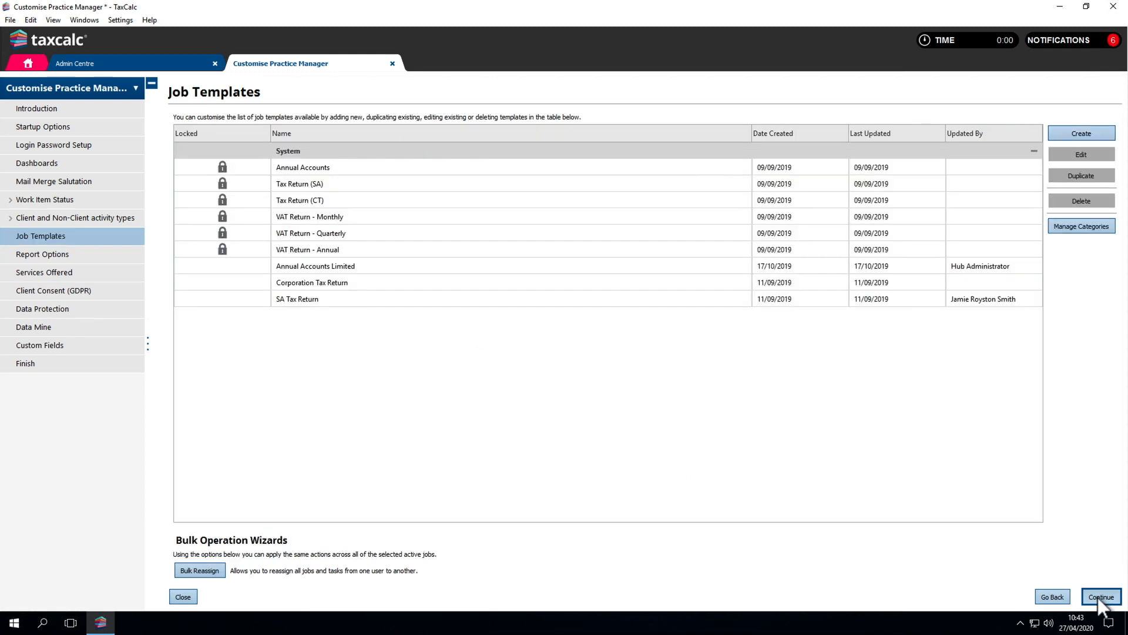
# - Remove 'SA Returns not filed' from the Report Manager reports and reach Services Offered
pyautogui.click(1100, 596)
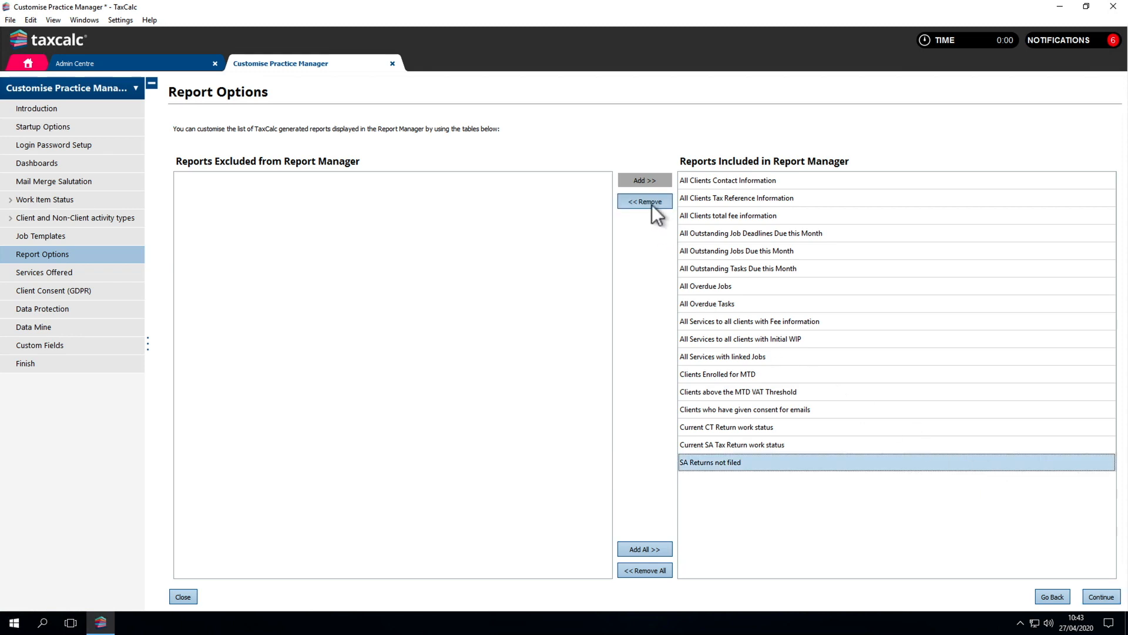
pyautogui.click(644, 202)
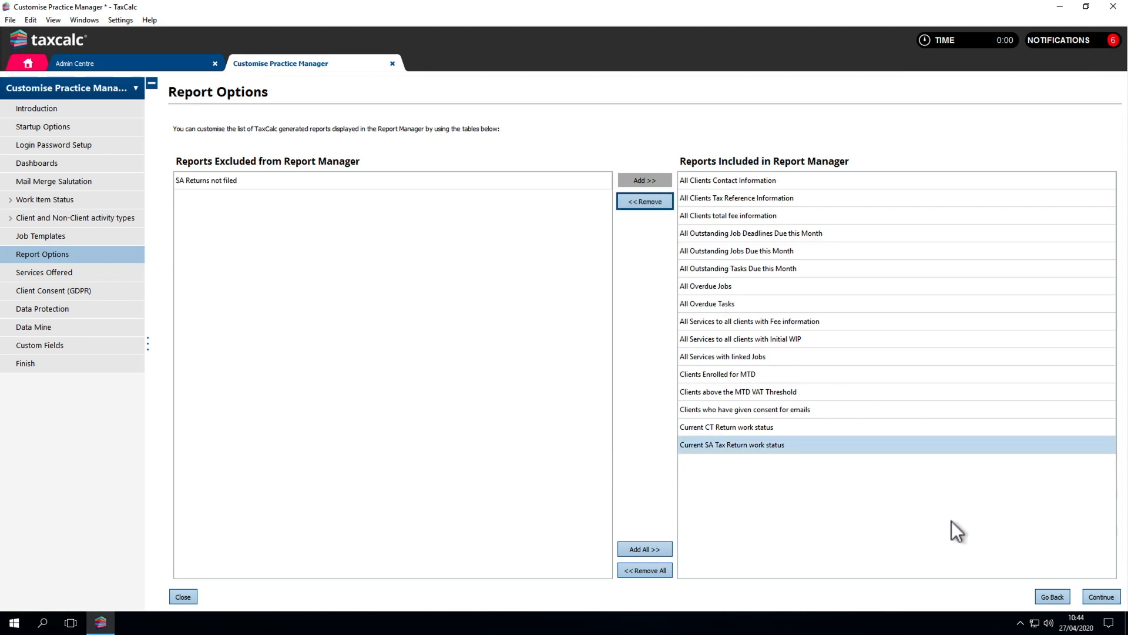
pyautogui.click(1100, 596)
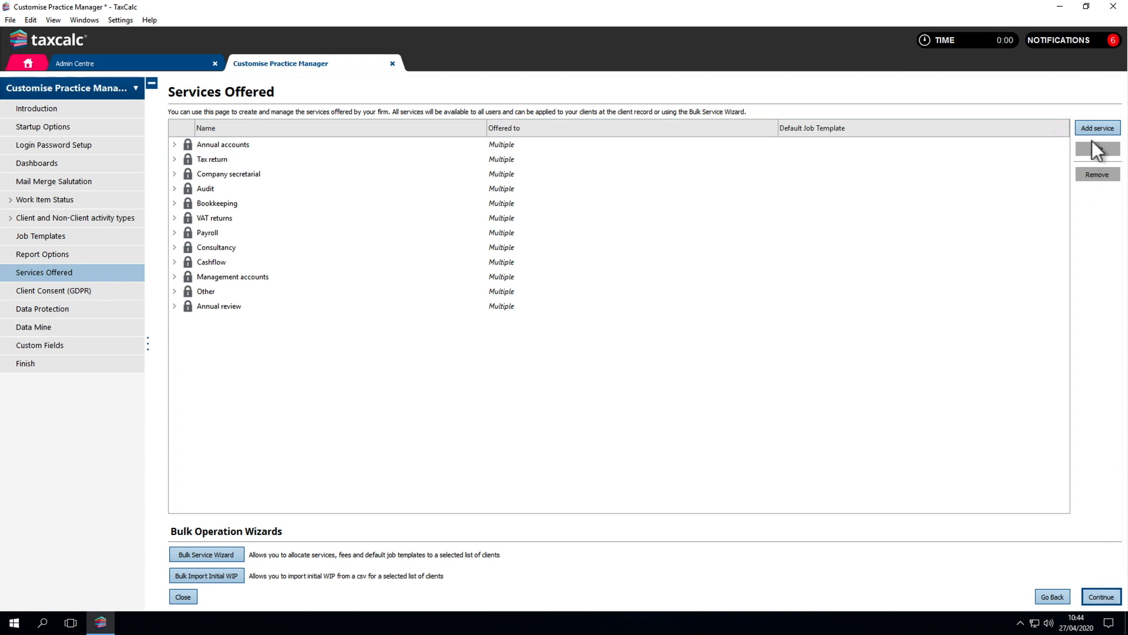
# - Save a new Onboarding service and enter Data Protection Registration Number X1234567
pyautogui.click(1096, 127)
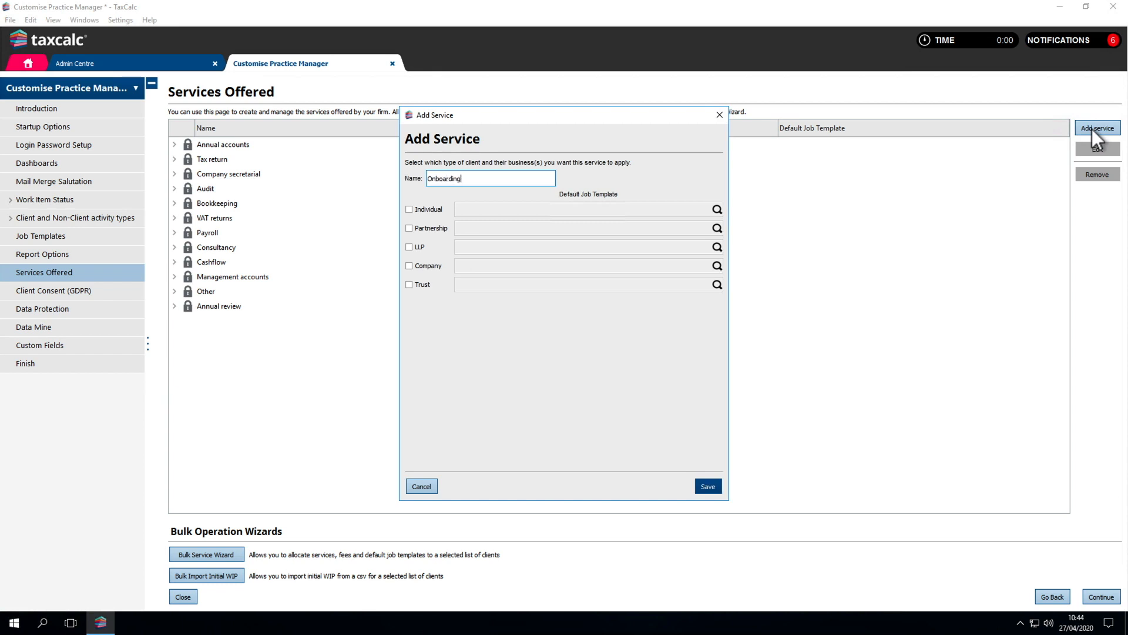
pyautogui.click(706, 486)
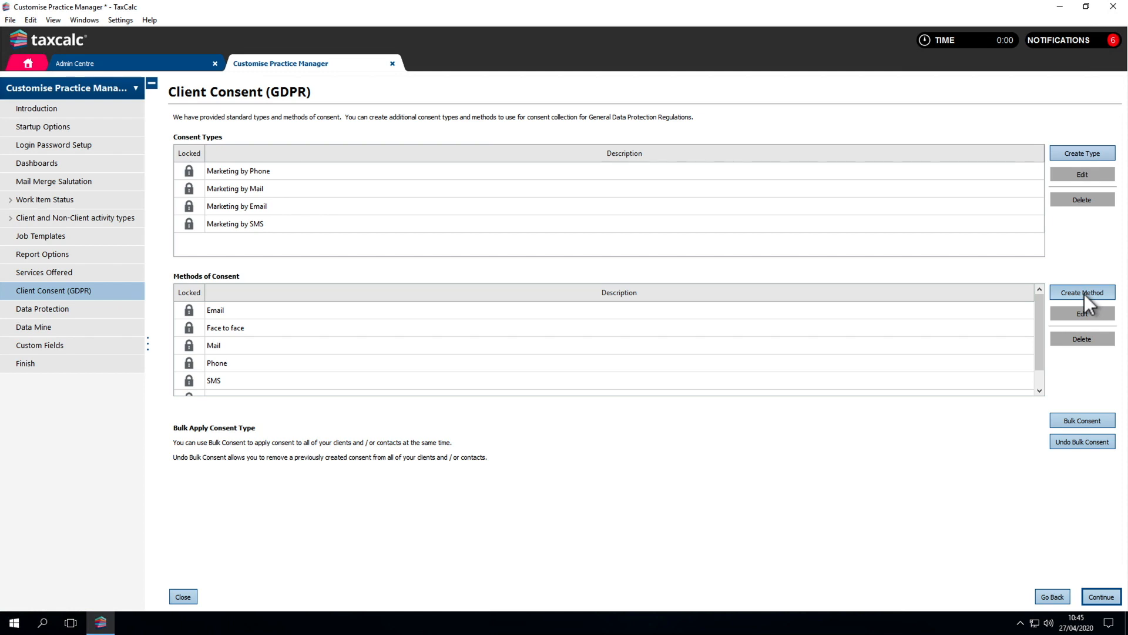
pyautogui.click(1099, 596)
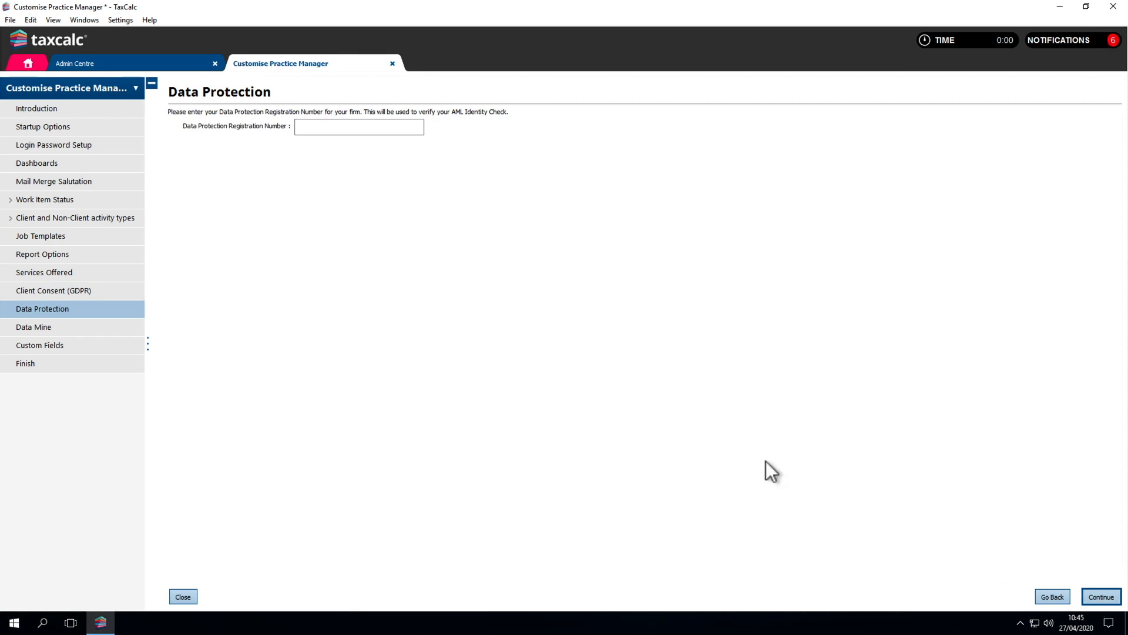
pyautogui.write('X1234567')
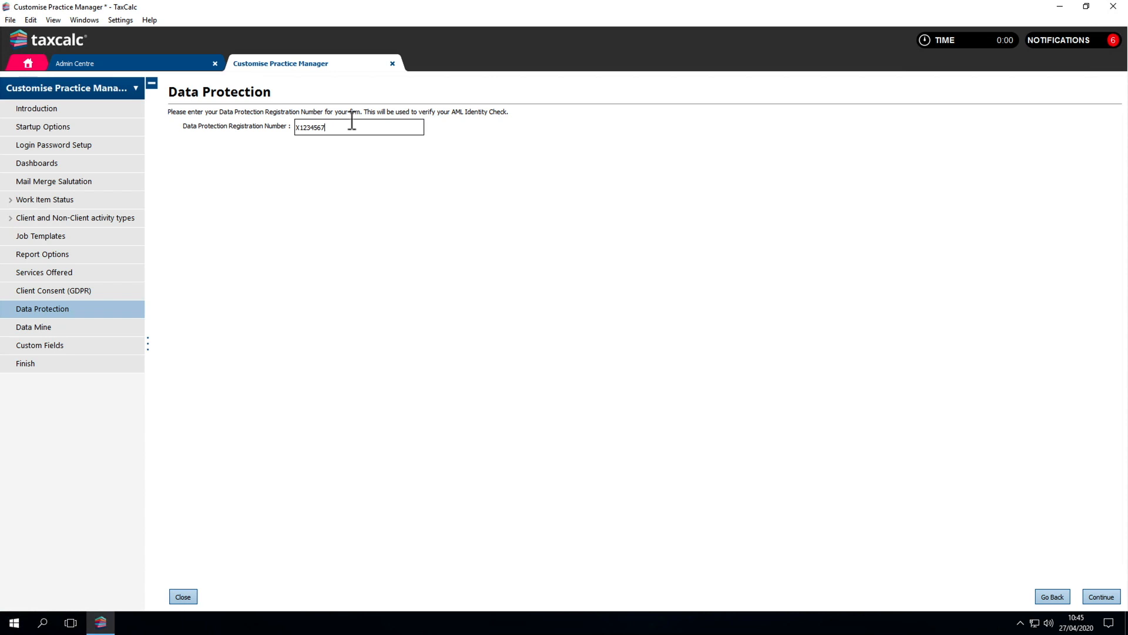
pyautogui.click(1100, 596)
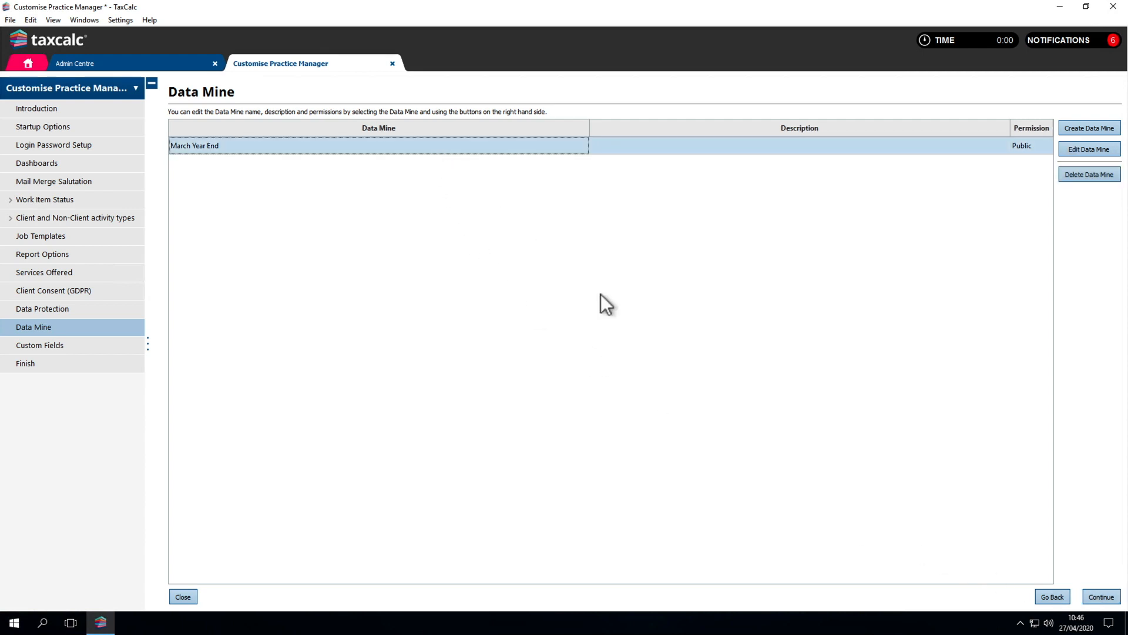
# - Add a Passport Number field for individuals on Contact Information, then finish and save Practice Manager
pyautogui.click(1100, 596)
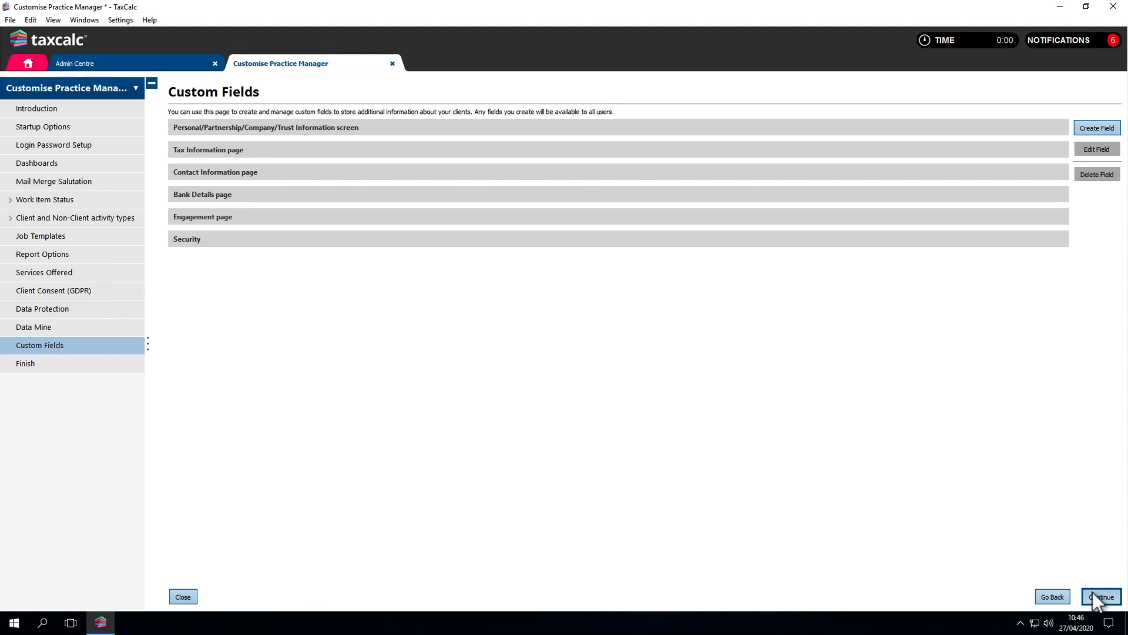
pyautogui.click(1097, 128)
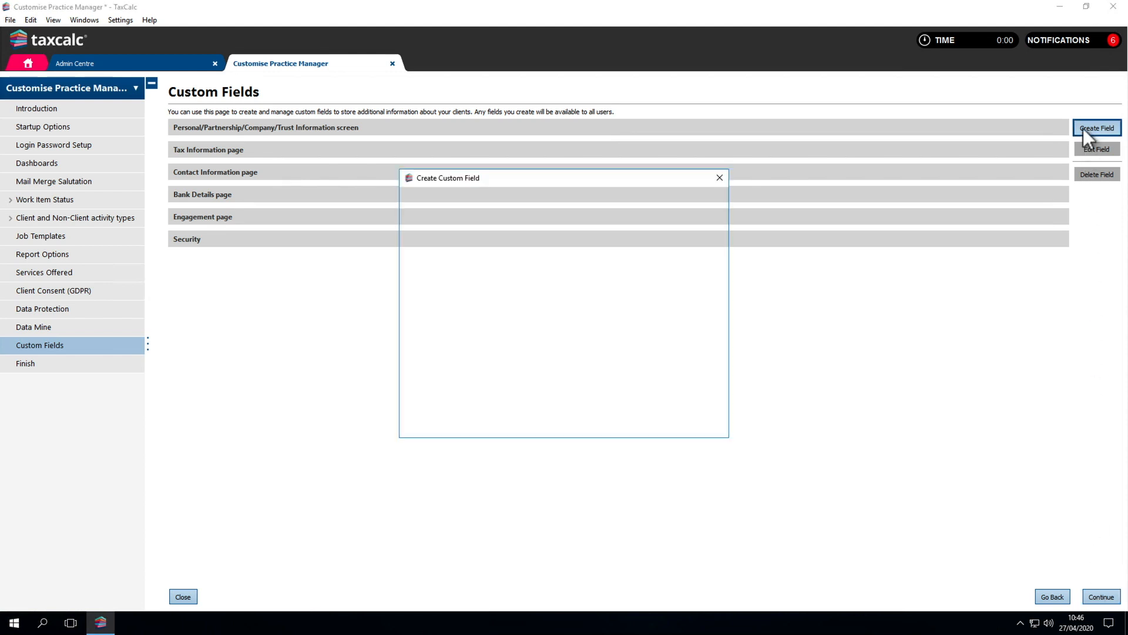
pyautogui.click(1097, 127)
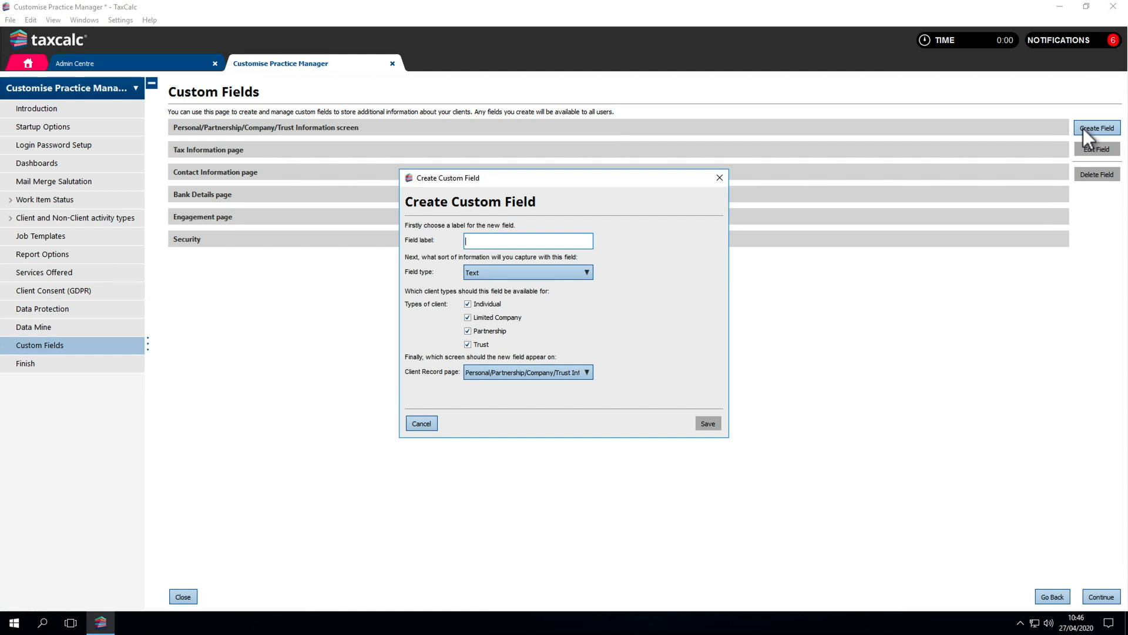
pyautogui.write('Passport Number')
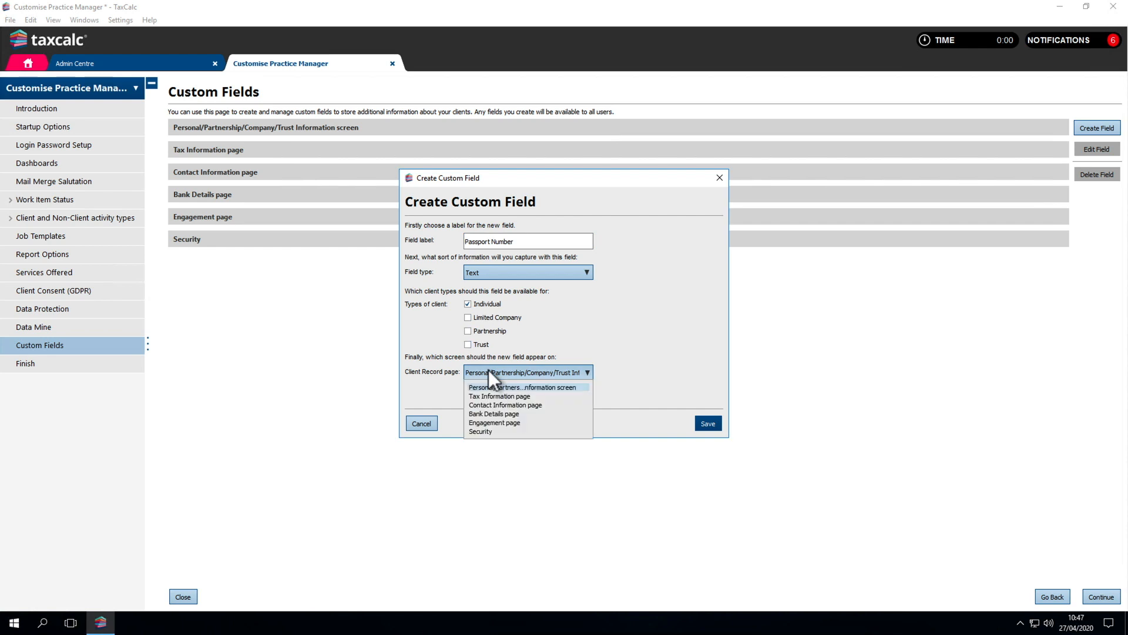
pyautogui.click(504, 404)
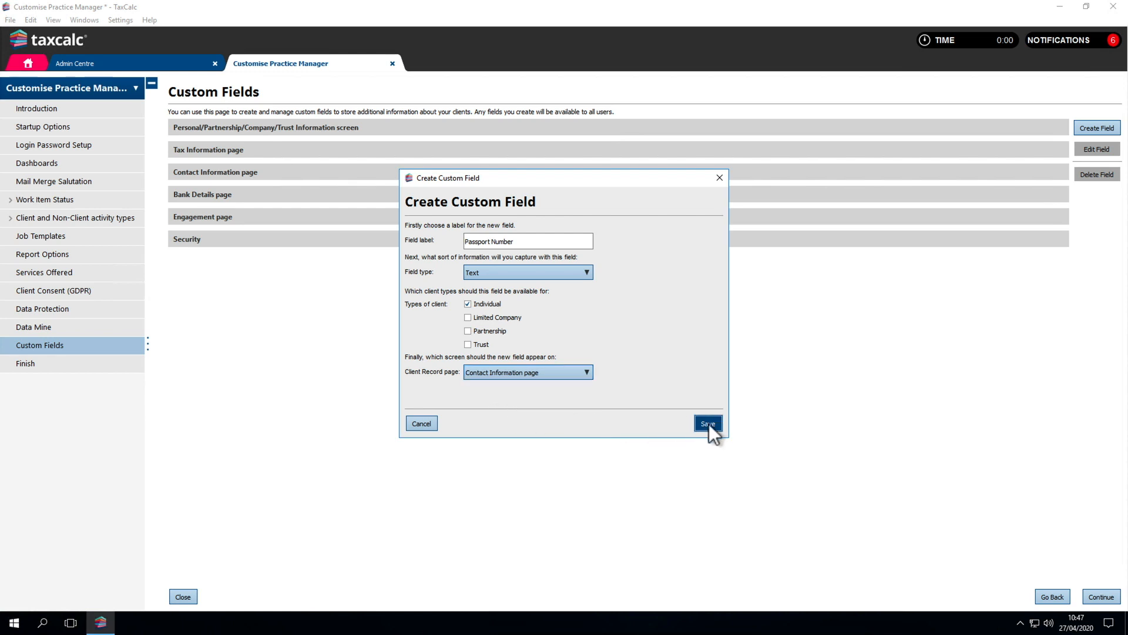
pyautogui.click(706, 423)
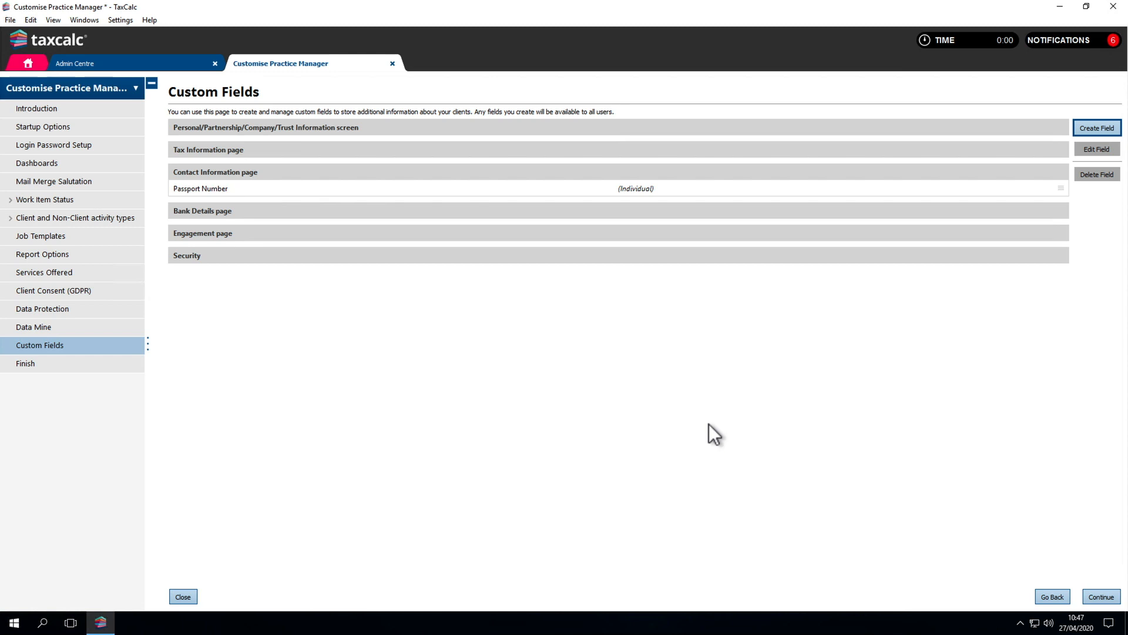
pyautogui.moveTo(934, 515)
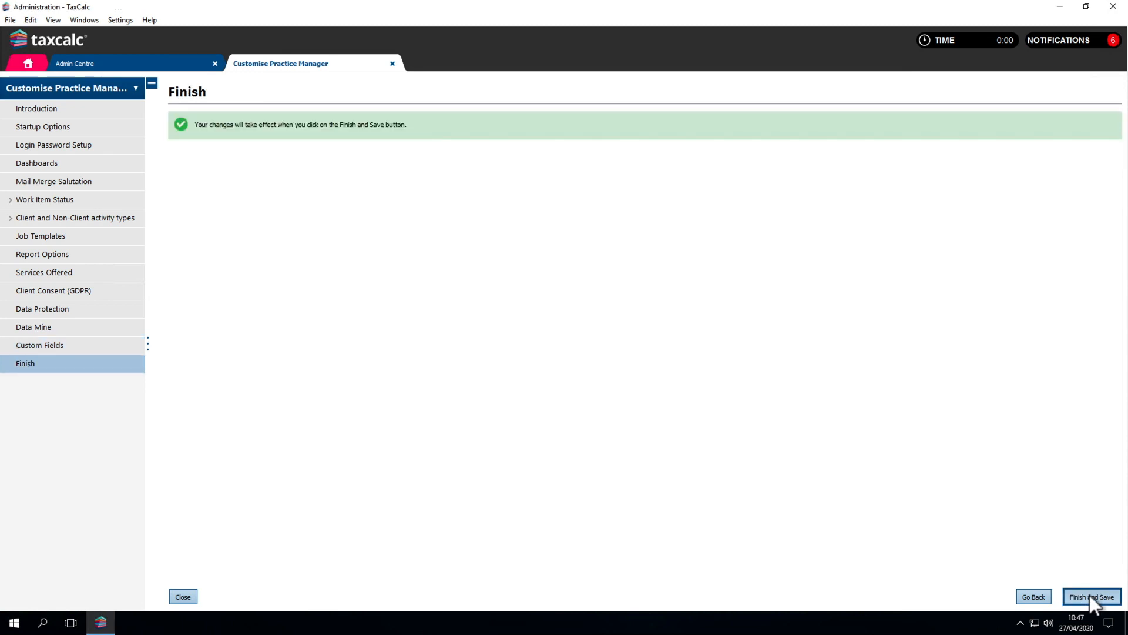
pyautogui.click(1091, 597)
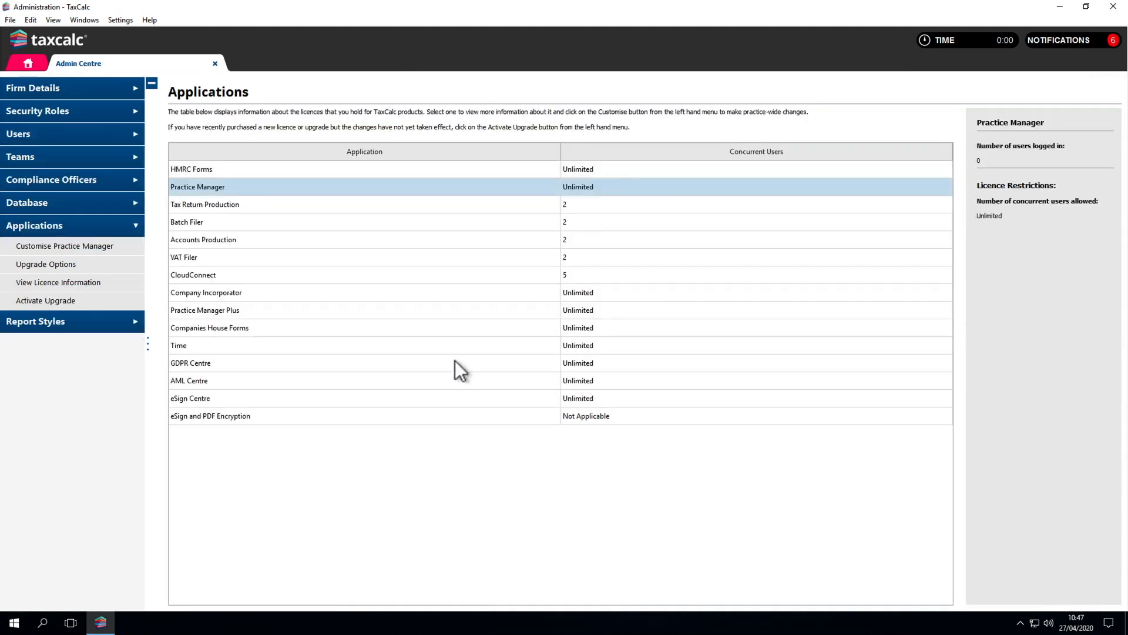
# - Set Tax Return Production to always mark returns Sent to Client without asking, through to external files
pyautogui.doubleClick(205, 204)
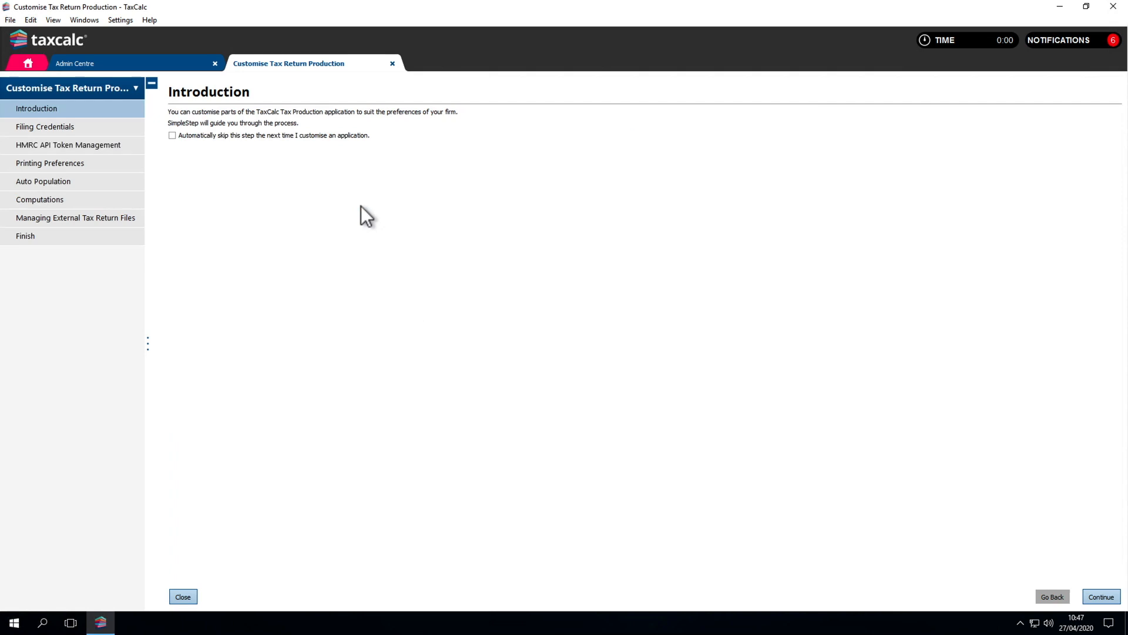
pyautogui.click(1100, 597)
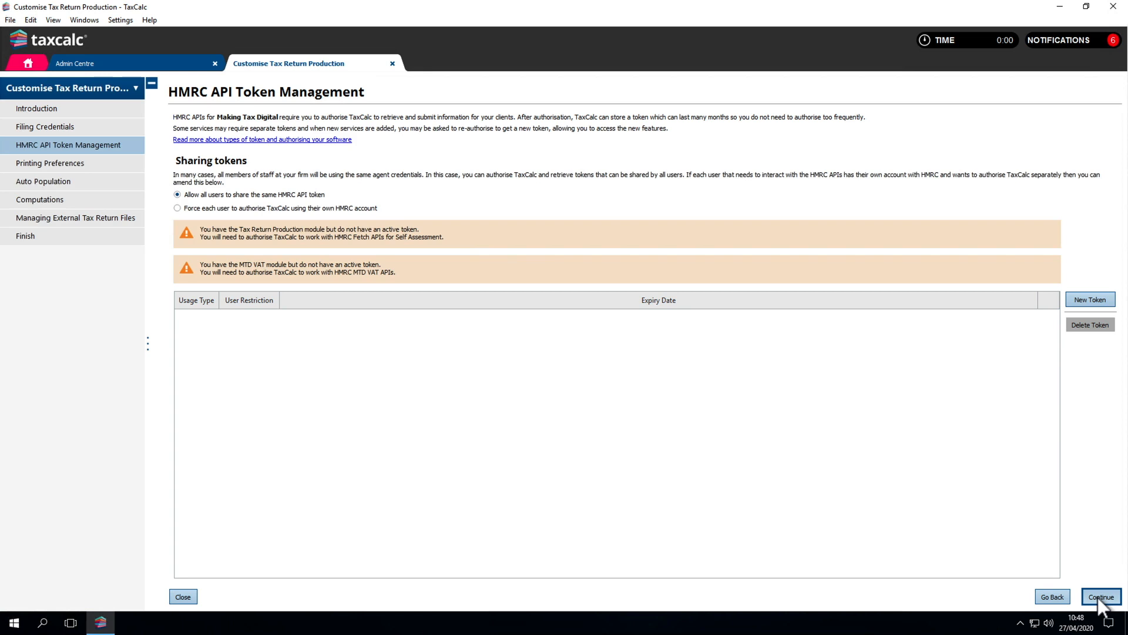
pyautogui.click(1100, 597)
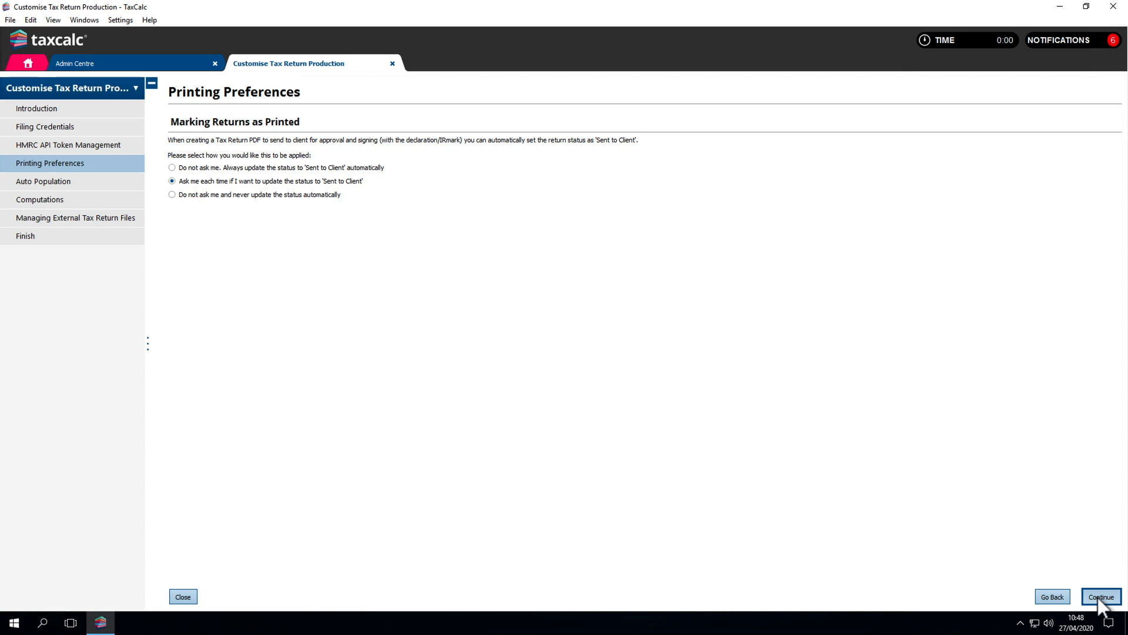
pyautogui.moveTo(888, 563)
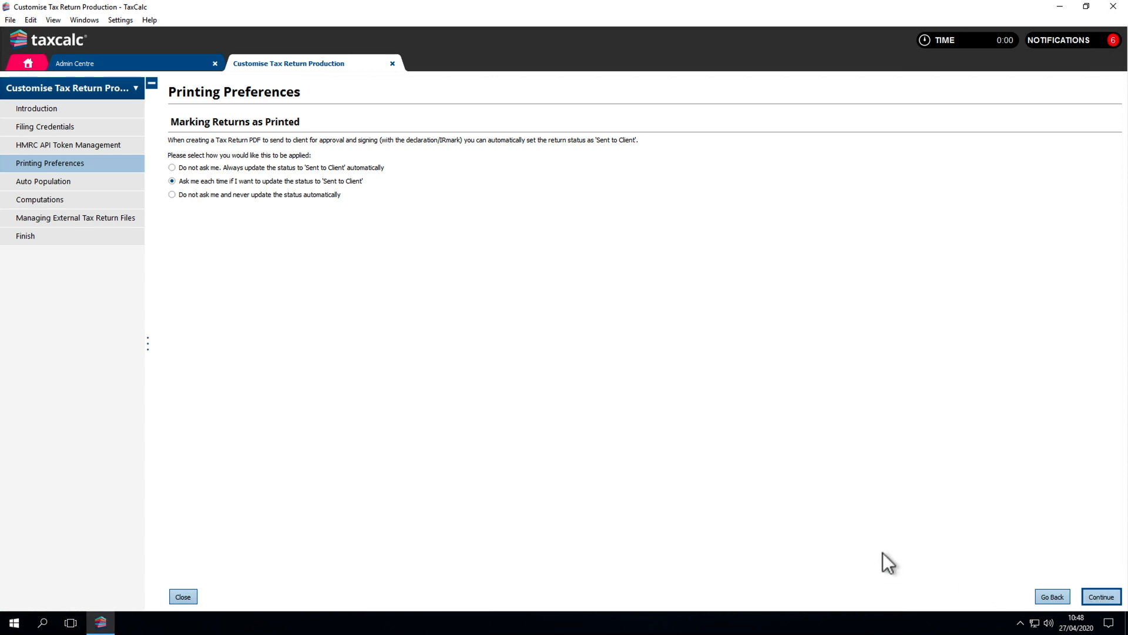
pyautogui.click(172, 167)
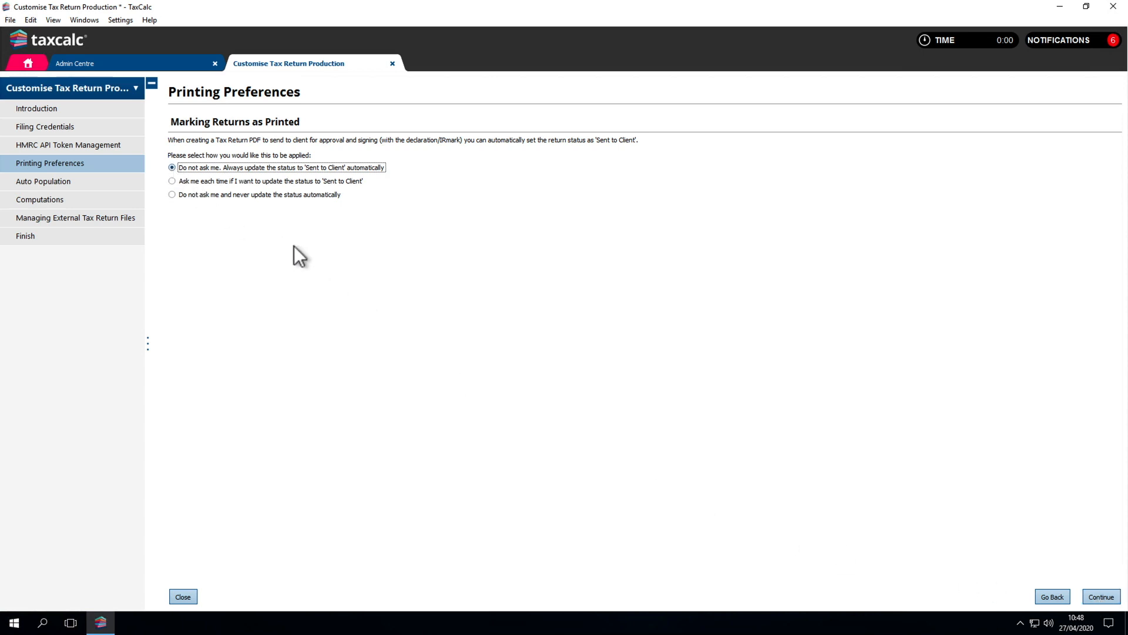
pyautogui.click(1100, 597)
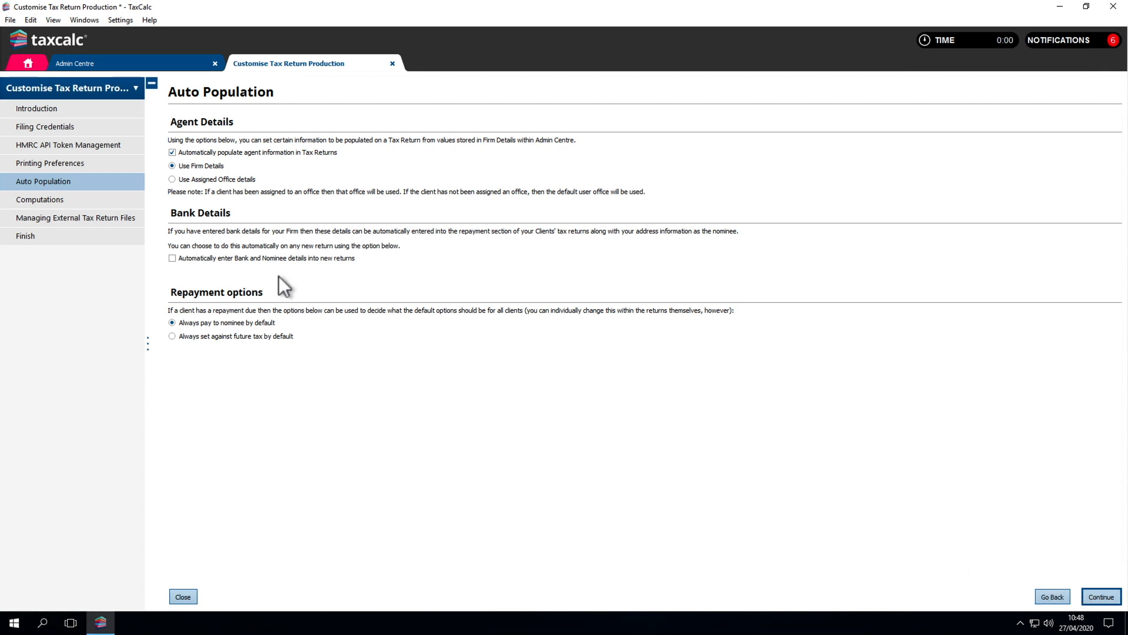
pyautogui.moveTo(266, 259)
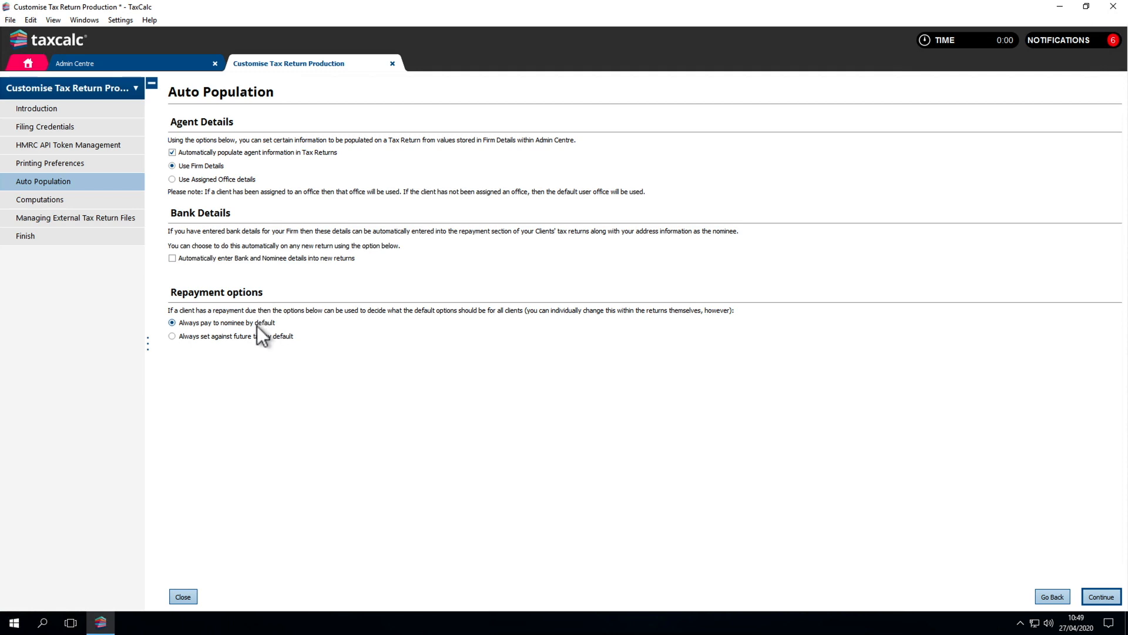
pyautogui.moveTo(260, 351)
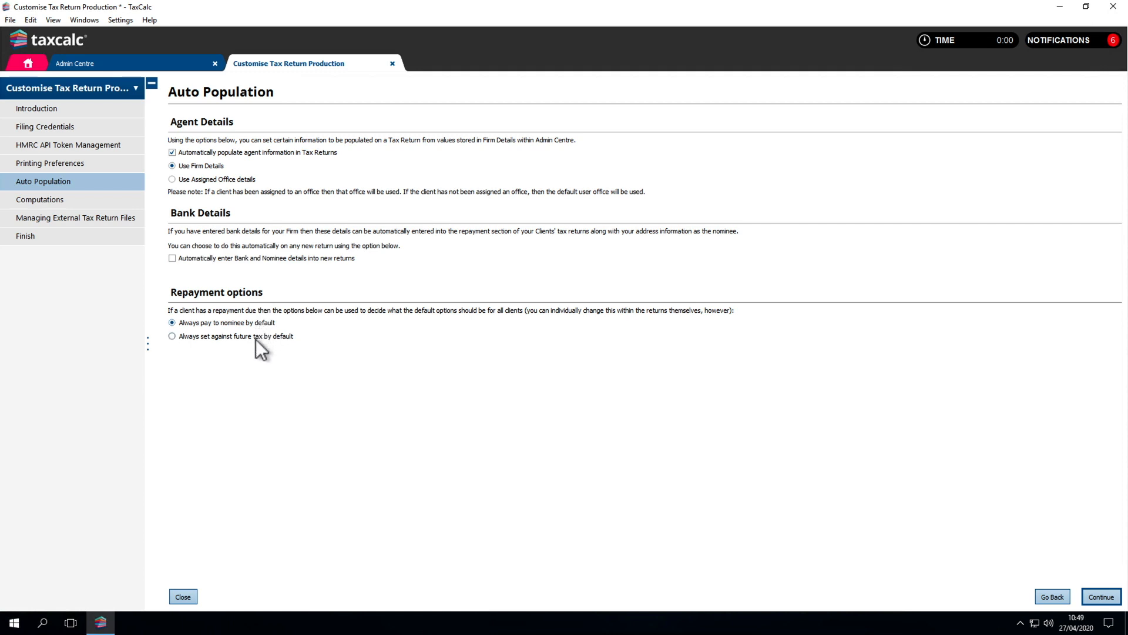
pyautogui.click(1100, 596)
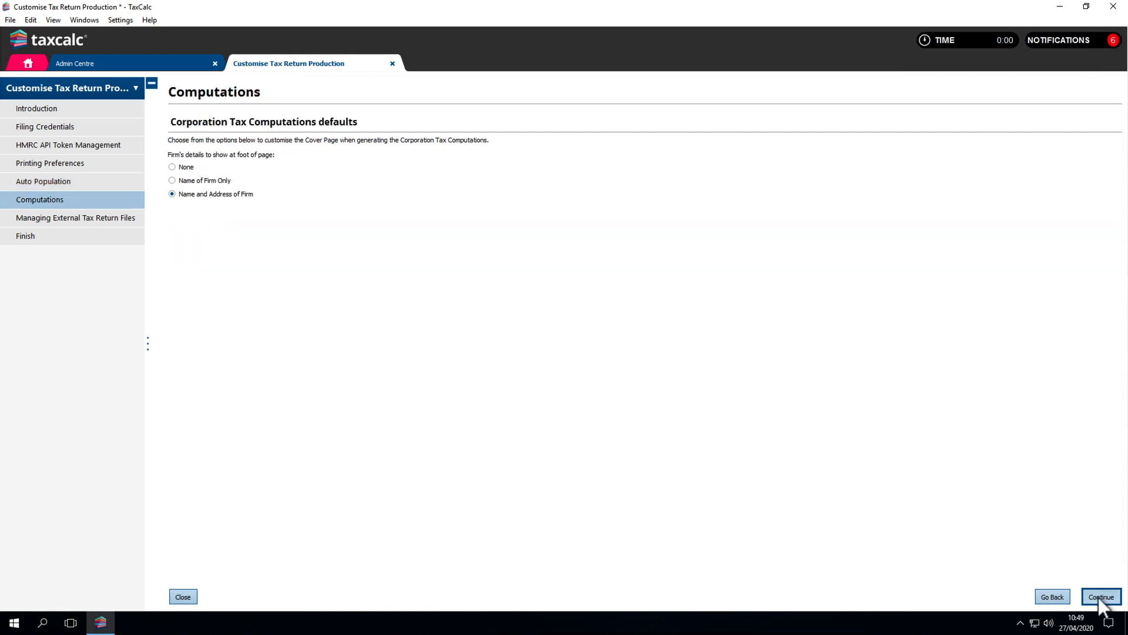
pyautogui.moveTo(199, 186)
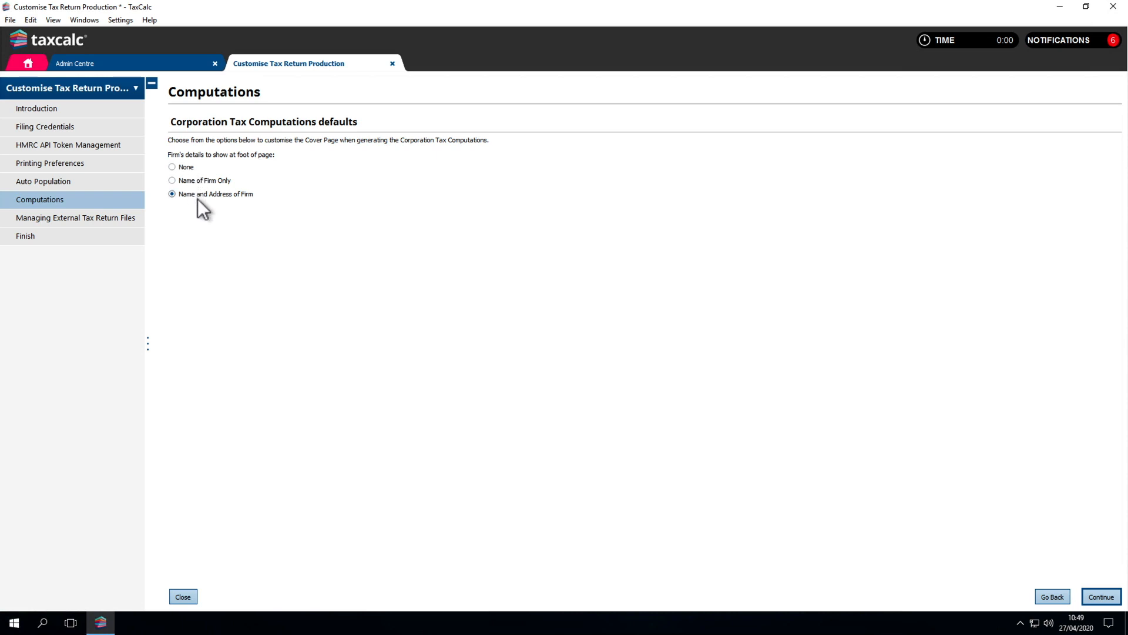
pyautogui.click(1100, 596)
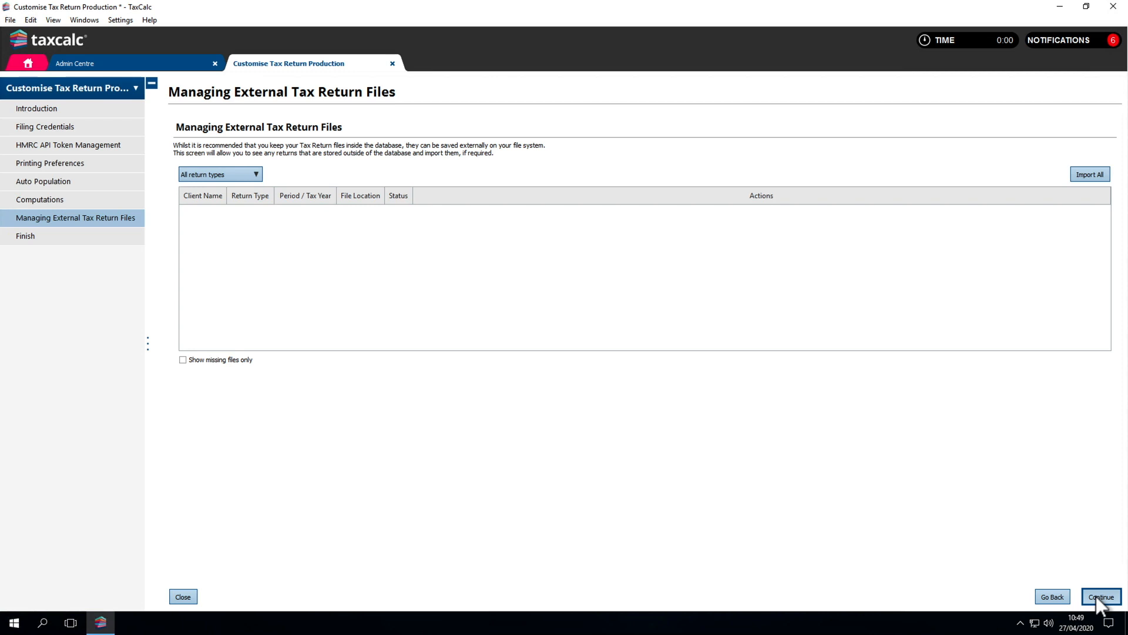
pyautogui.click(1100, 597)
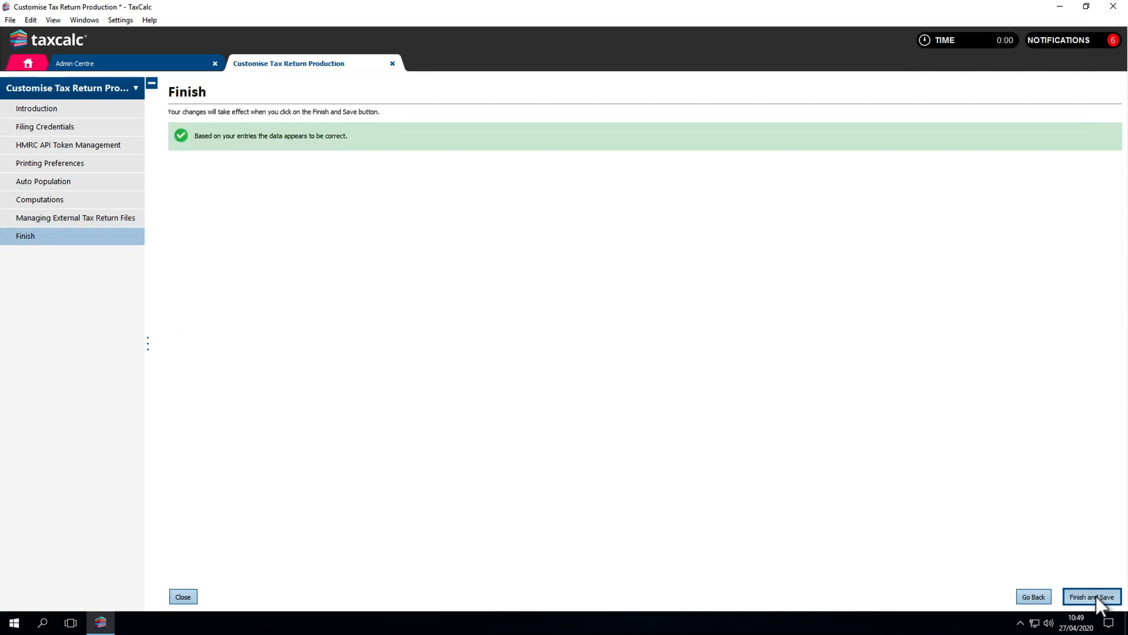
pyautogui.click(1092, 597)
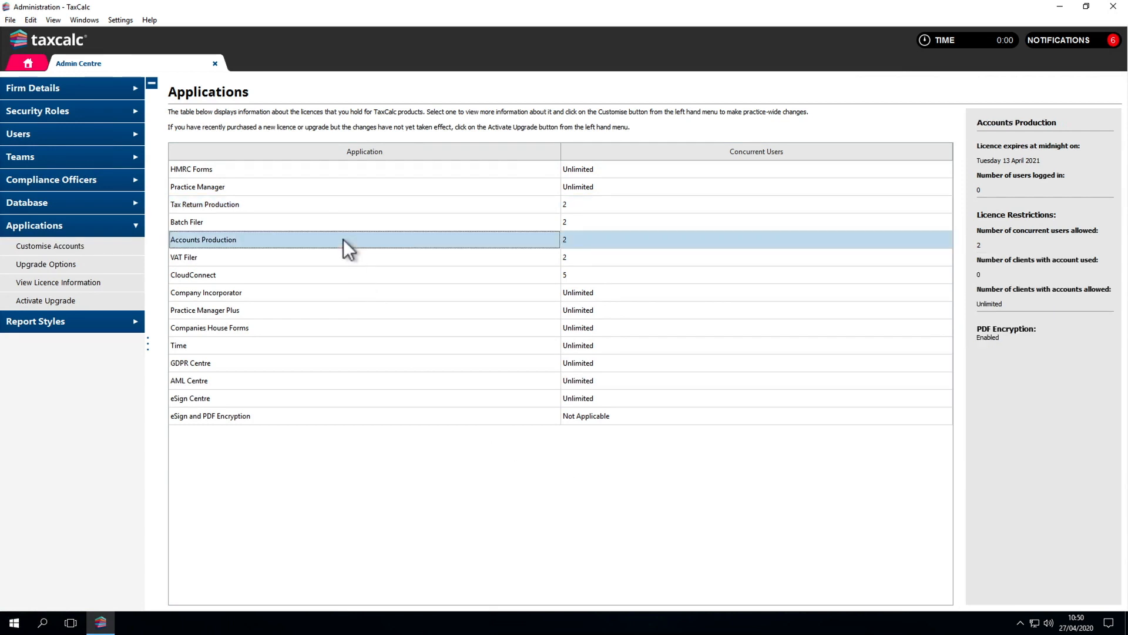
pyautogui.click(51, 245)
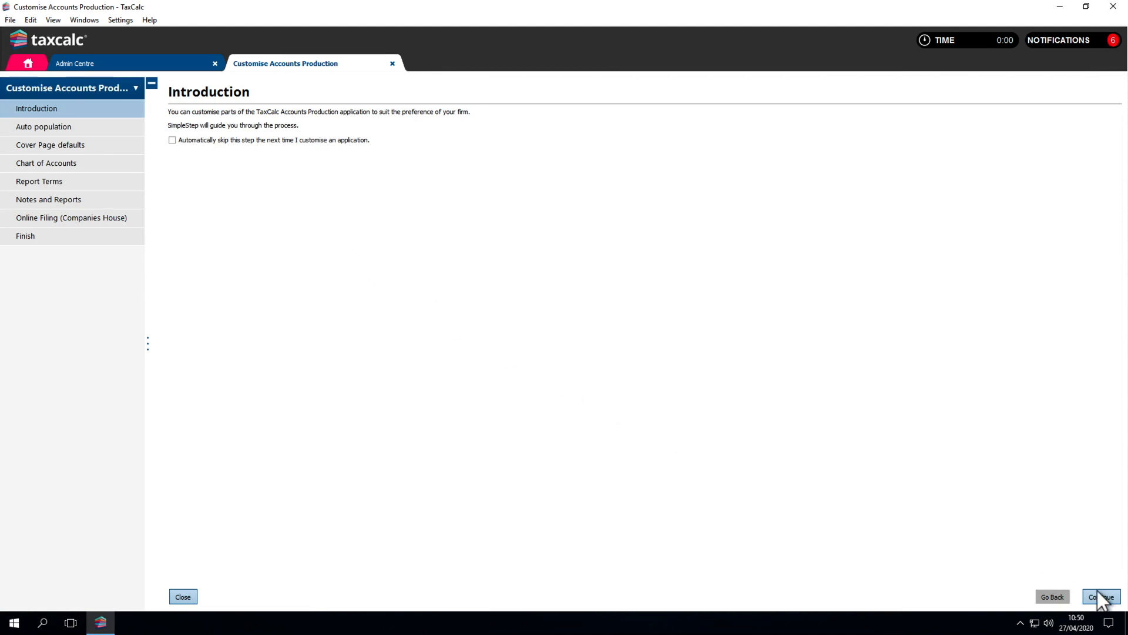
pyautogui.click(1099, 596)
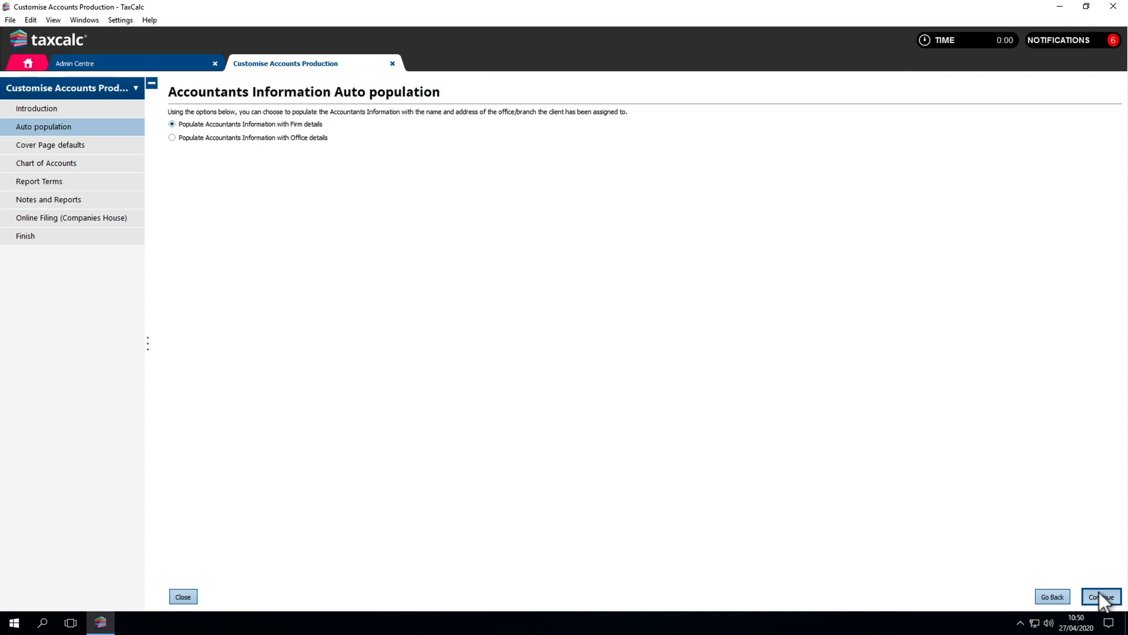
pyautogui.click(1098, 596)
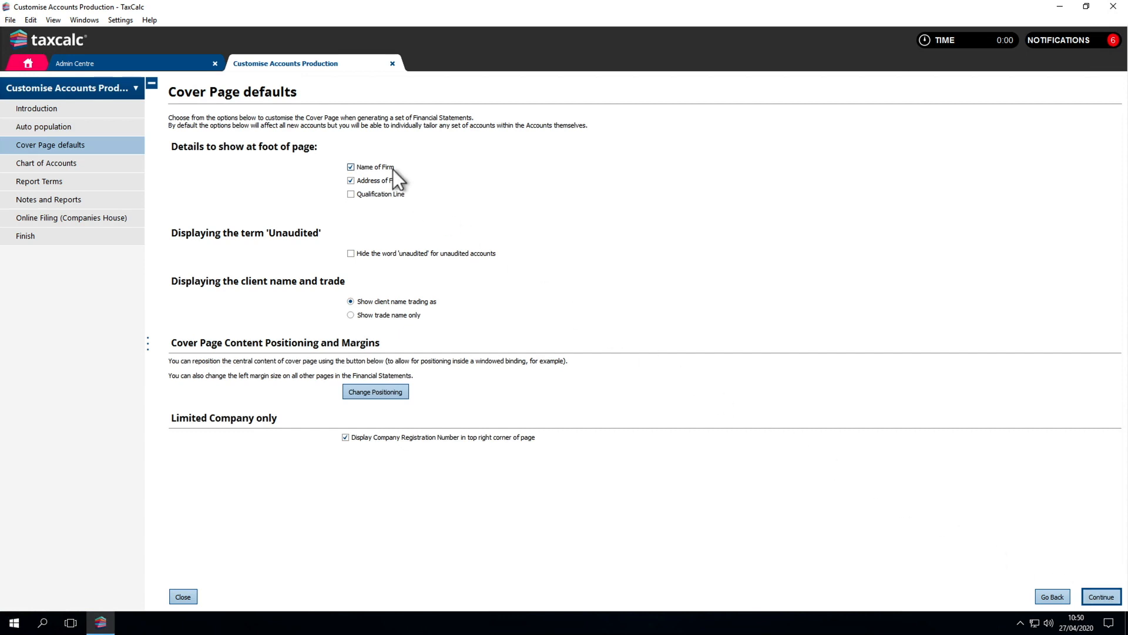
pyautogui.click(350, 253)
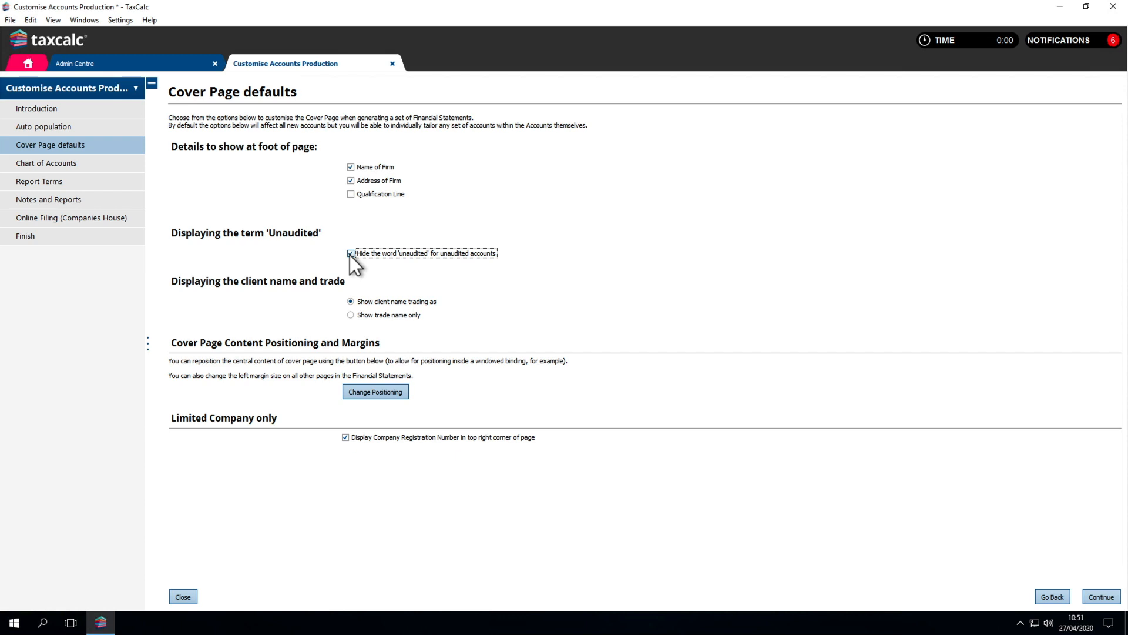
pyautogui.moveTo(375, 392)
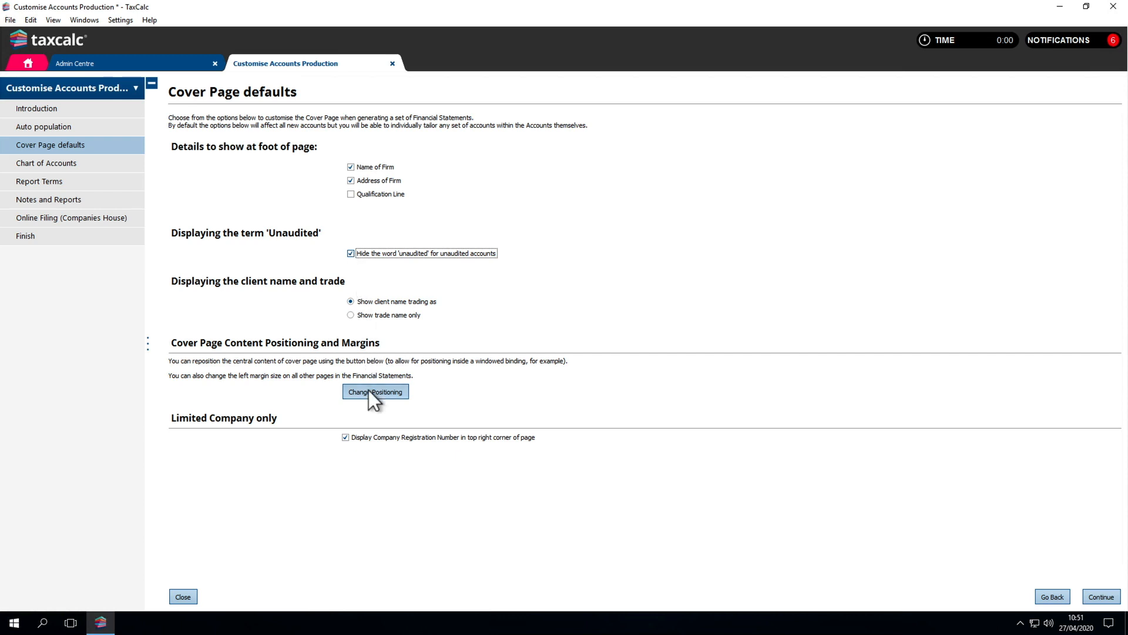
pyautogui.click(375, 391)
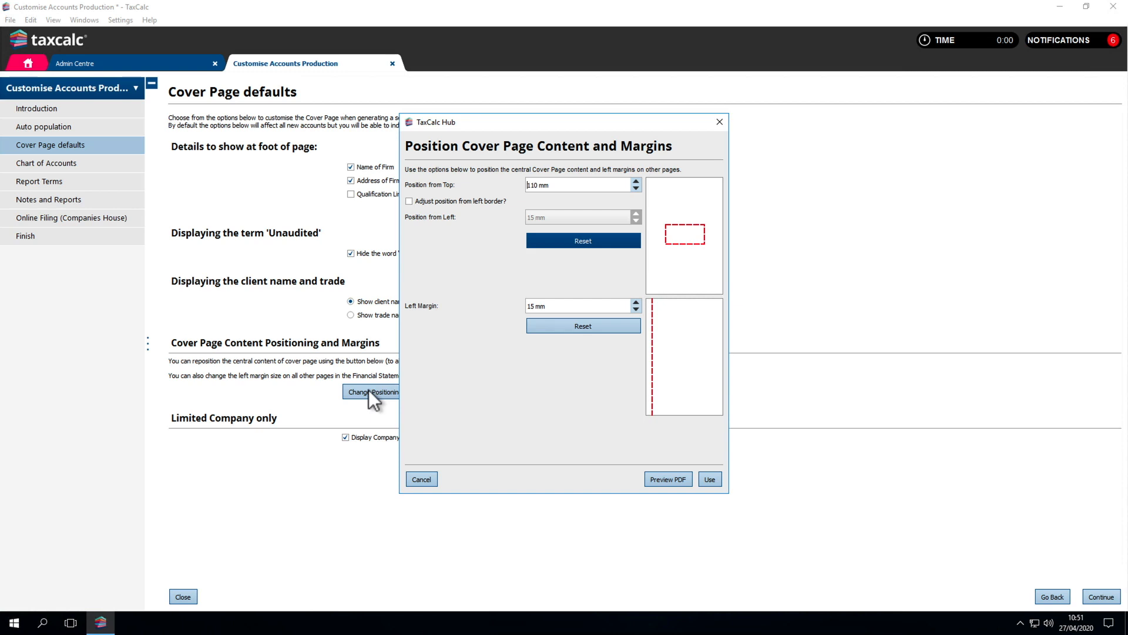
pyautogui.click(421, 479)
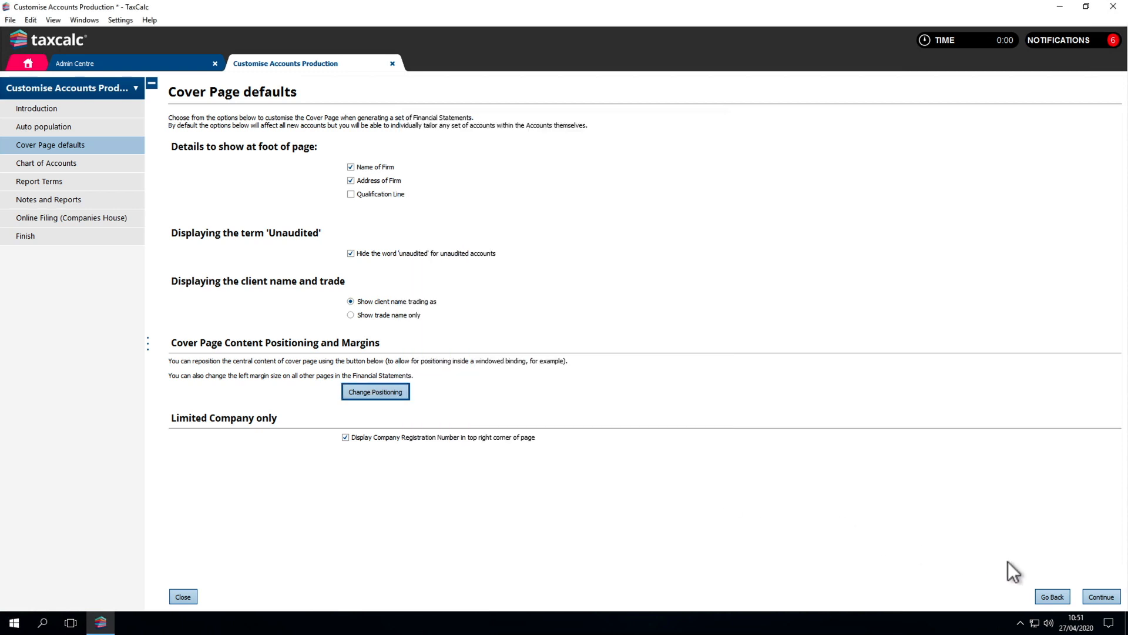
# - Rename Limited Company account 0001 to 'Online Shop Sales' in the chart of accounts
pyautogui.click(1100, 596)
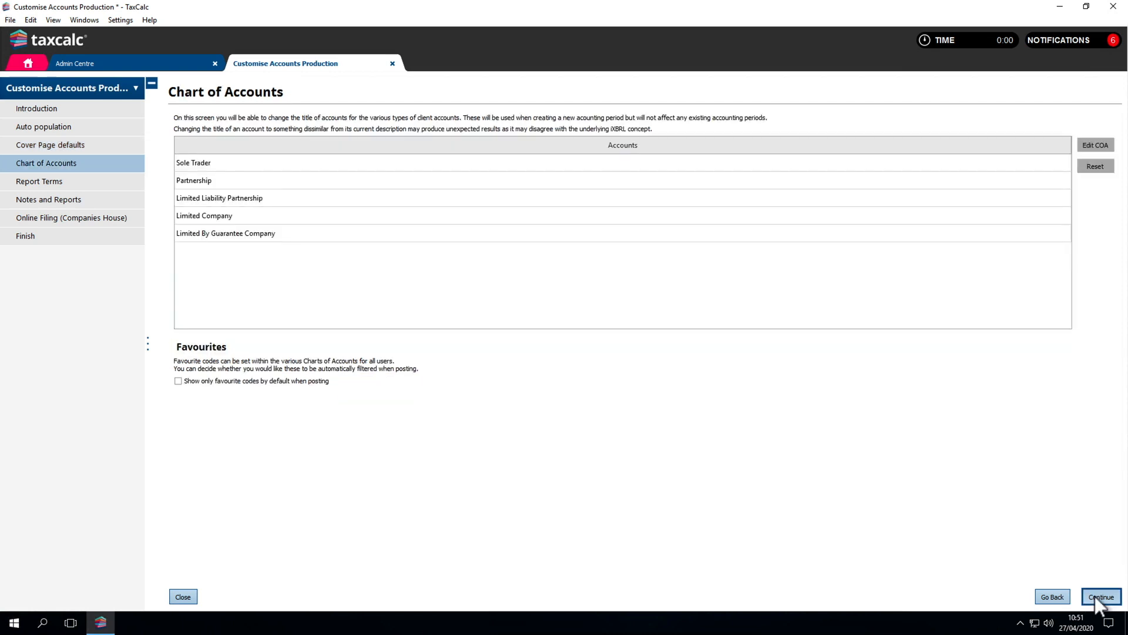
pyautogui.moveTo(750, 551)
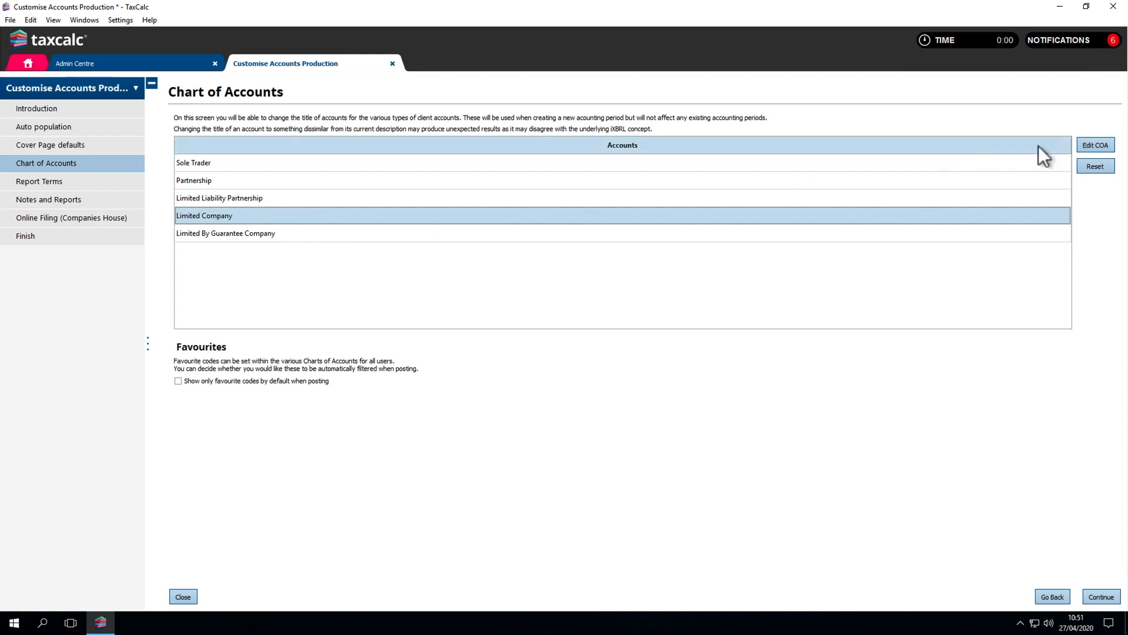
pyautogui.click(1095, 145)
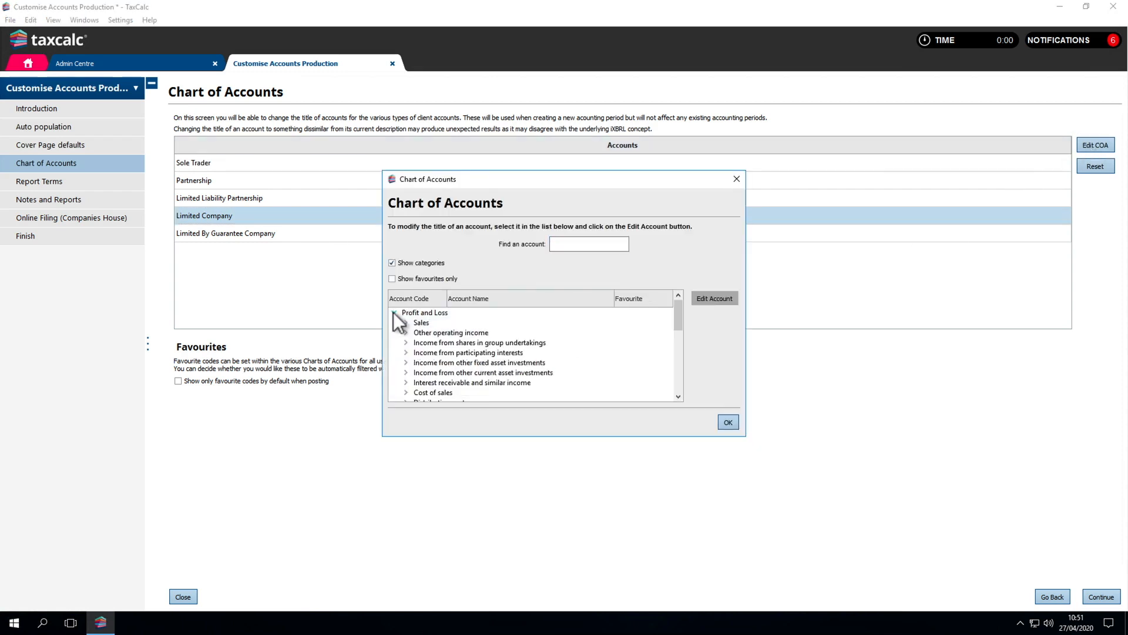
pyautogui.click(406, 321)
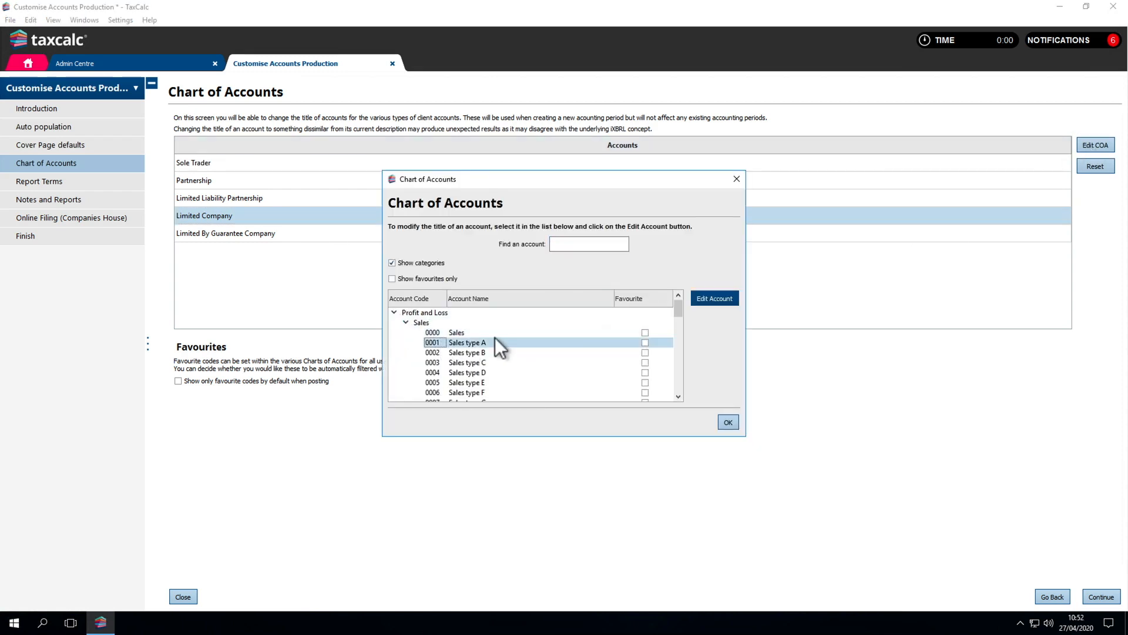
pyautogui.click(714, 298)
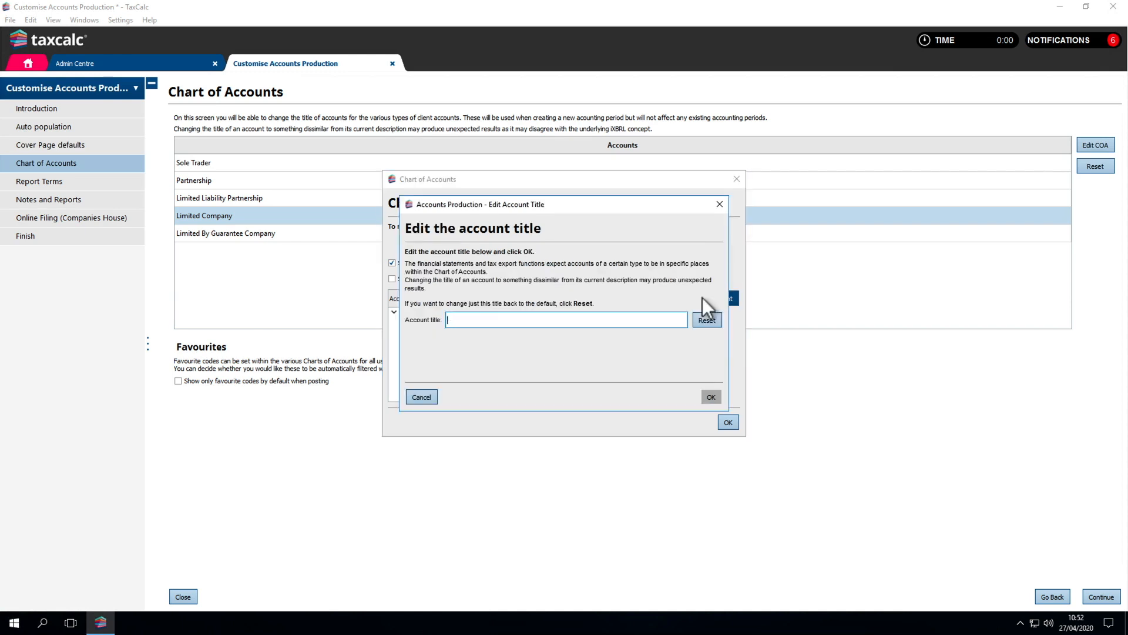
pyautogui.write('Online Shop Sales')
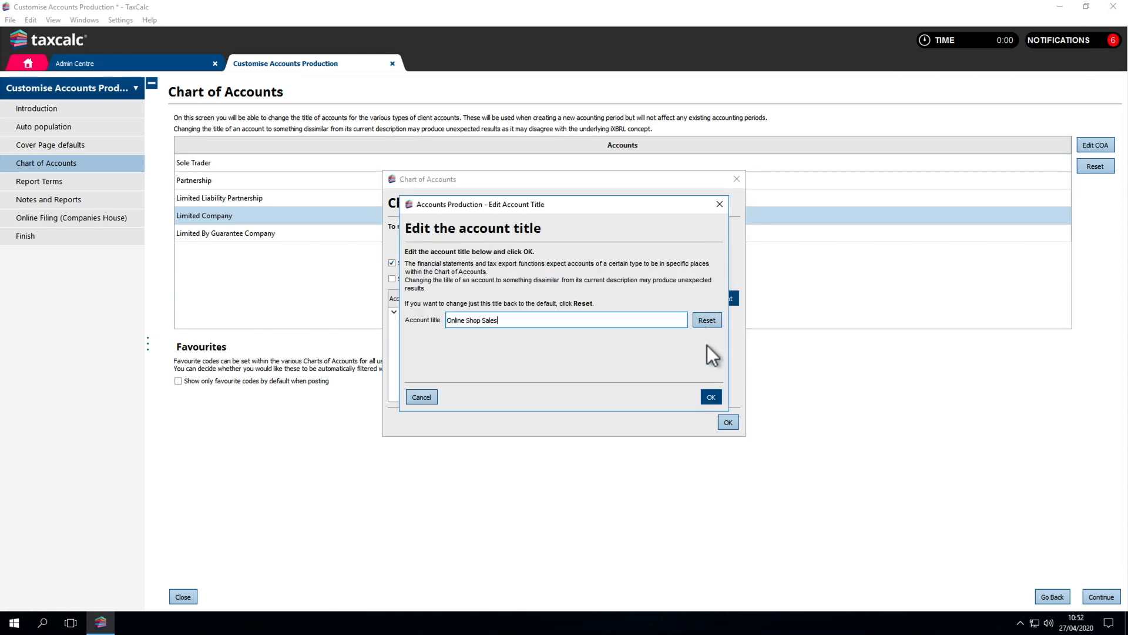
pyautogui.click(711, 397)
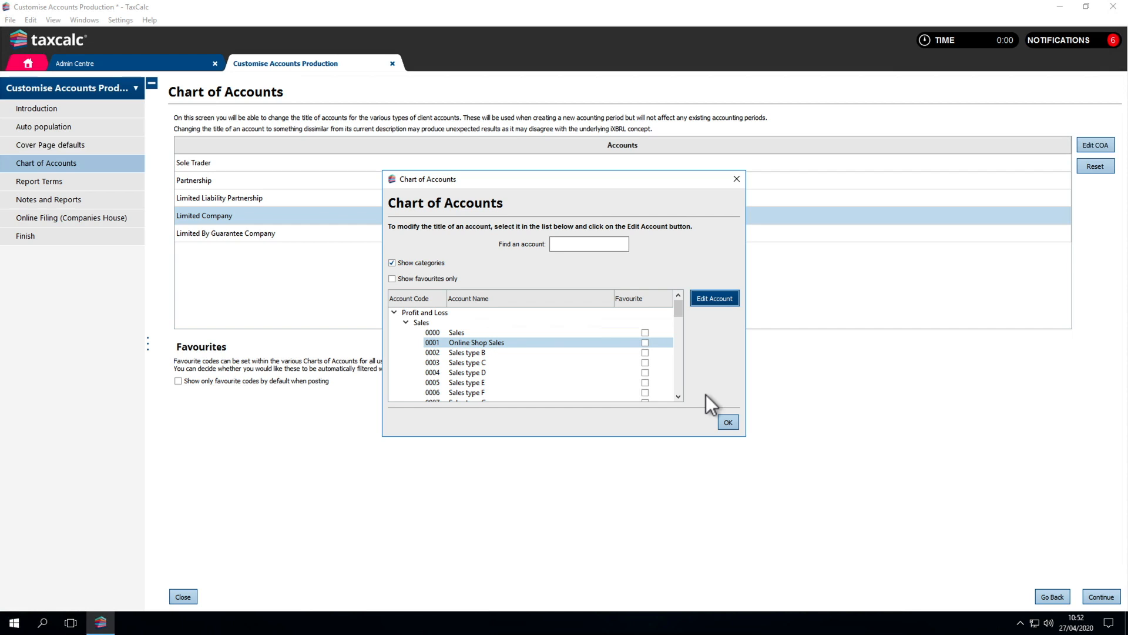
# - Favourite Sales and Online Shop Sales, and show only favourite codes when posting
pyautogui.click(645, 332)
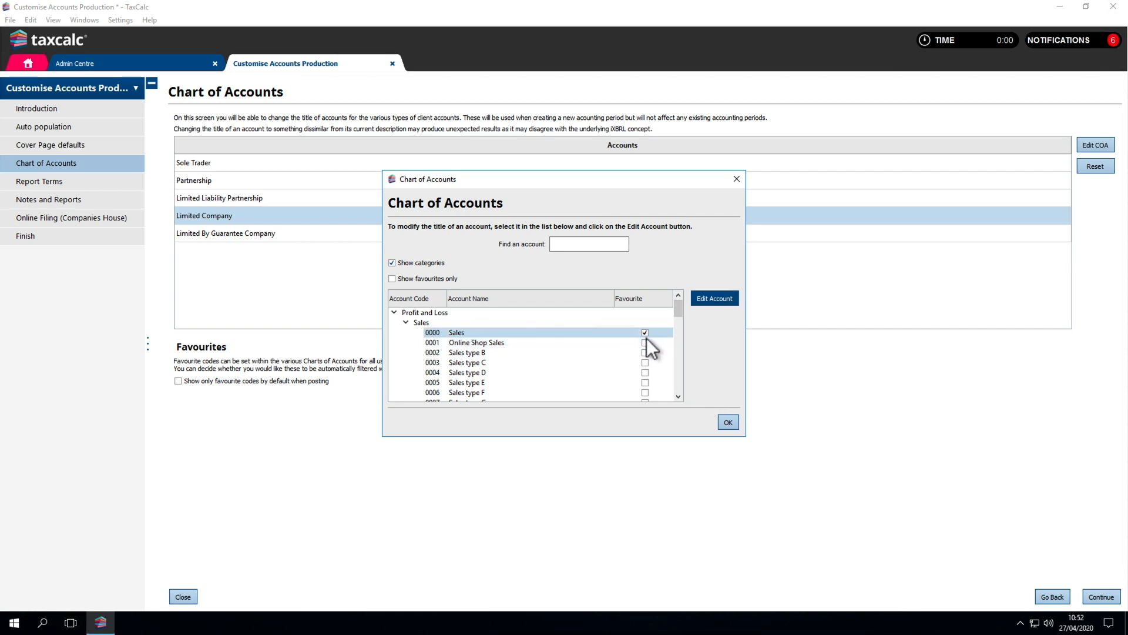
pyautogui.click(477, 342)
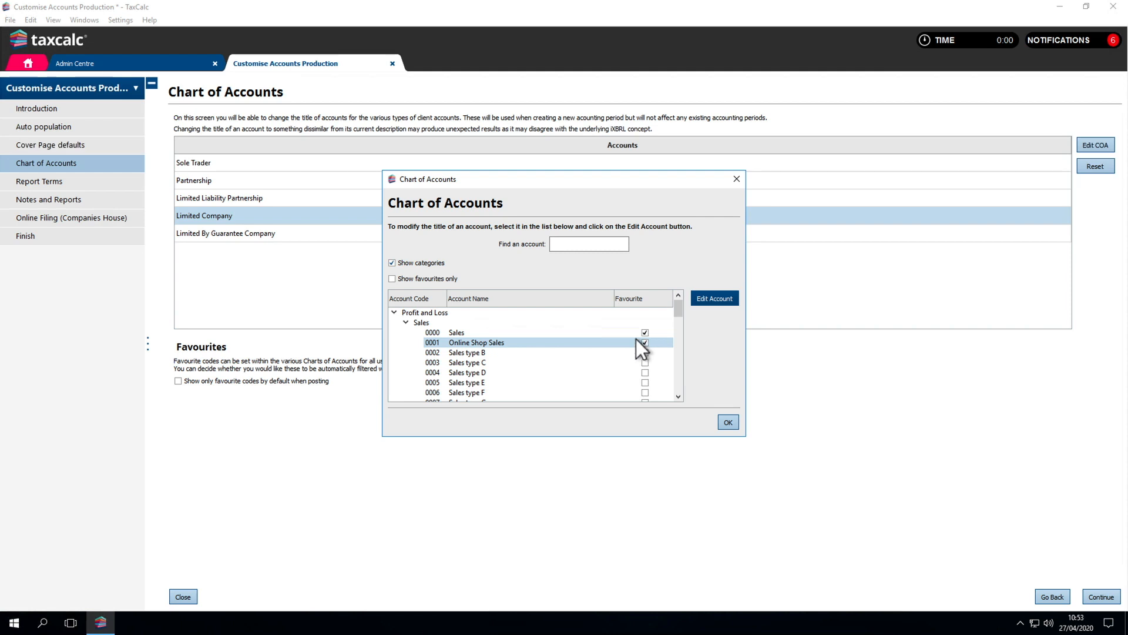
pyautogui.click(392, 279)
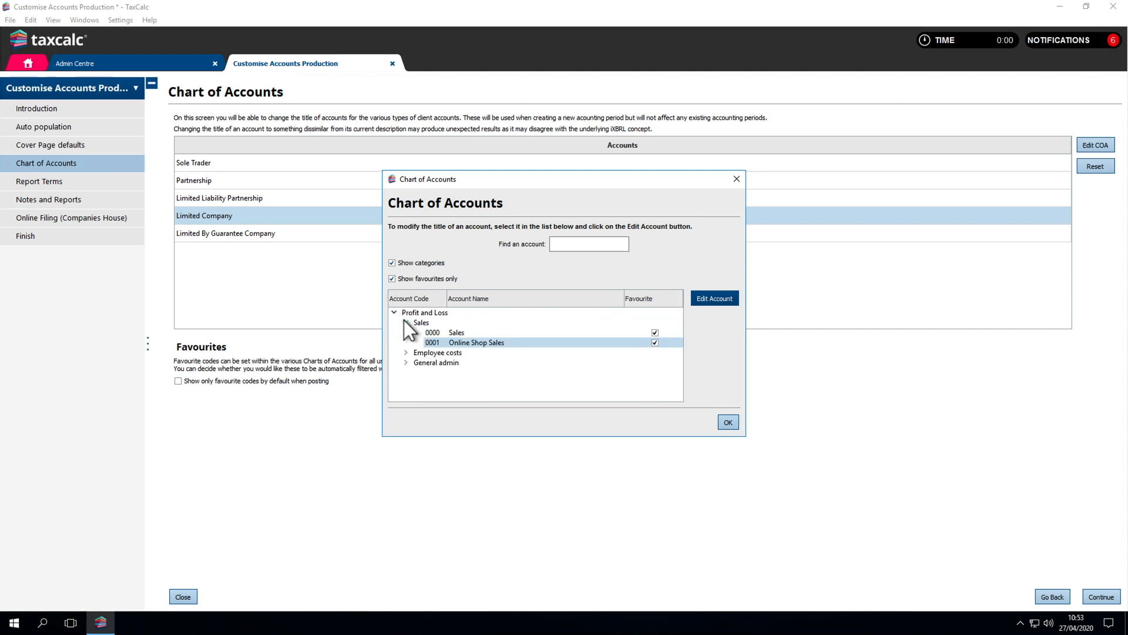
pyautogui.click(727, 422)
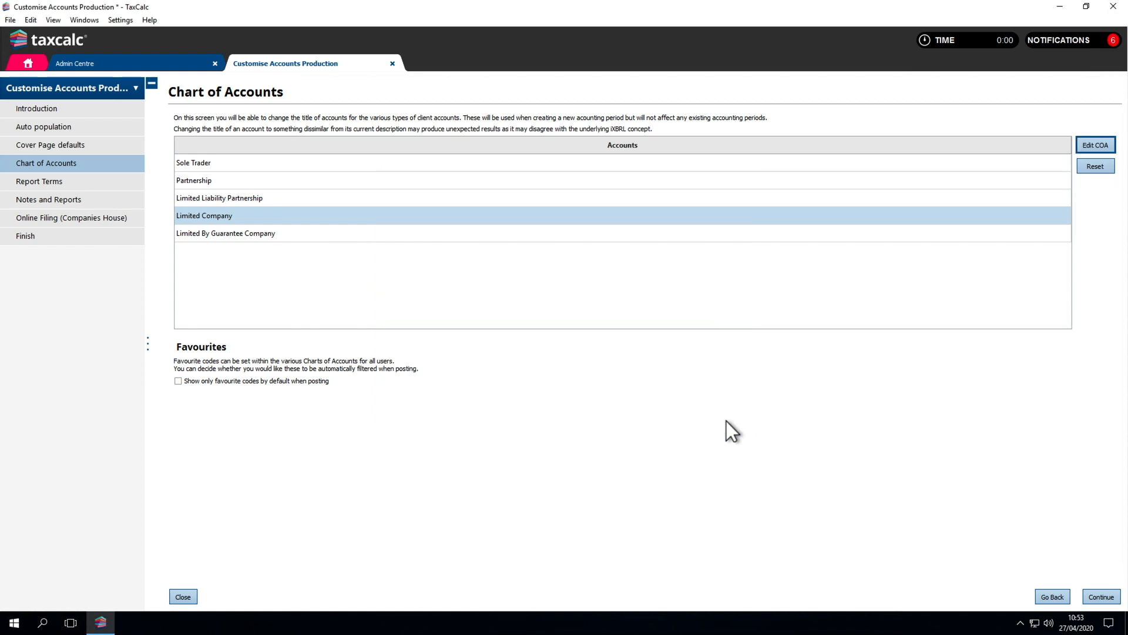
pyautogui.moveTo(563, 430)
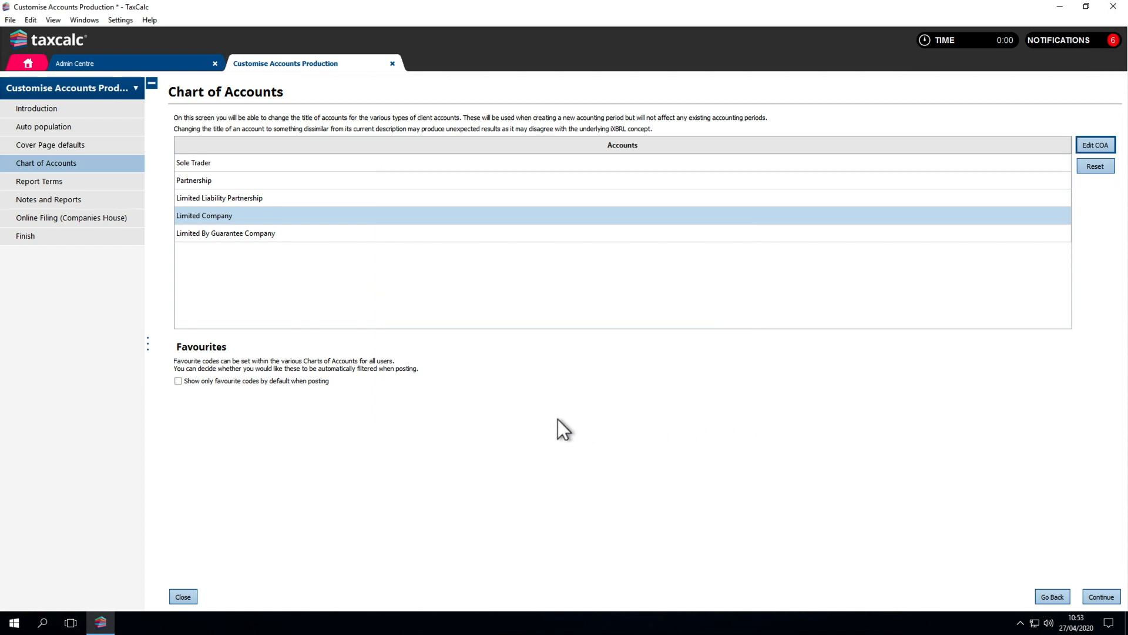
pyautogui.click(177, 381)
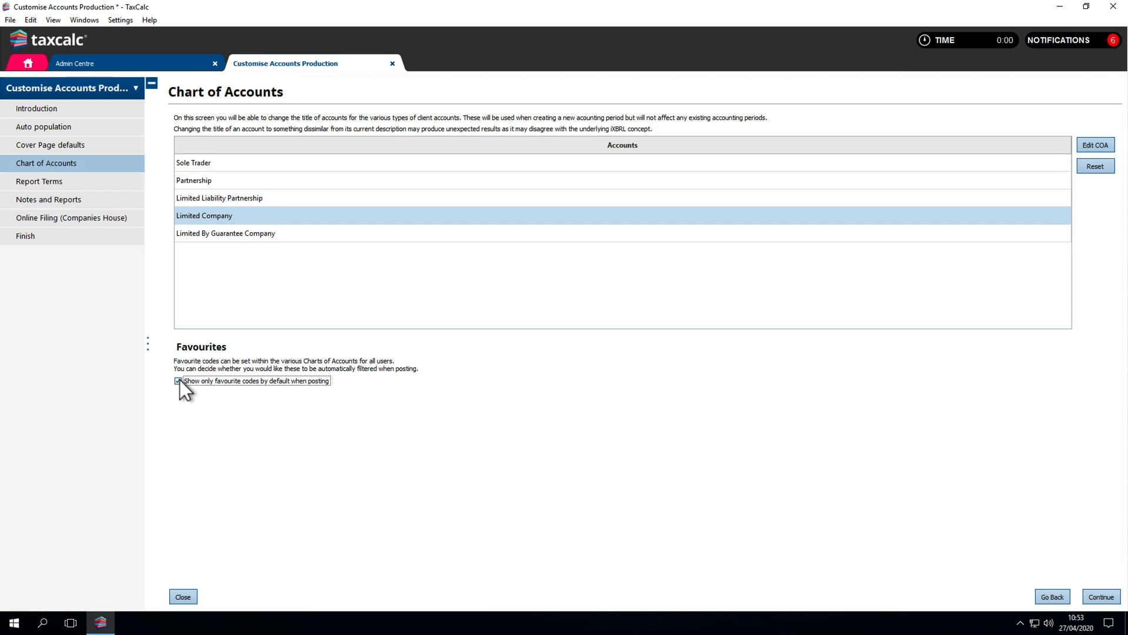
pyautogui.click(178, 380)
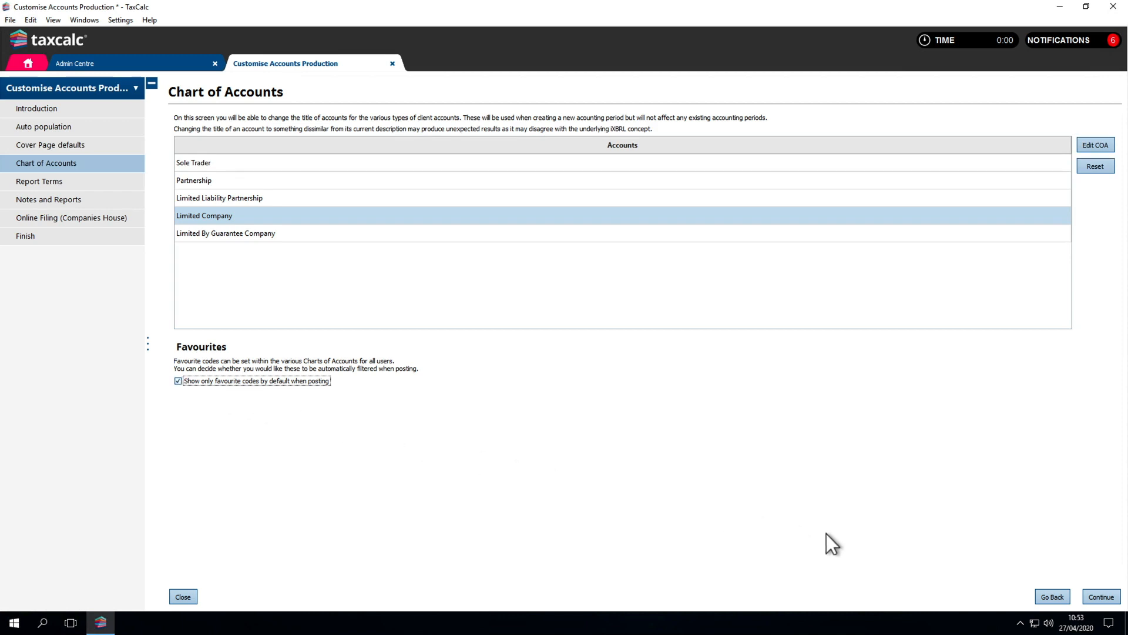
pyautogui.click(1100, 597)
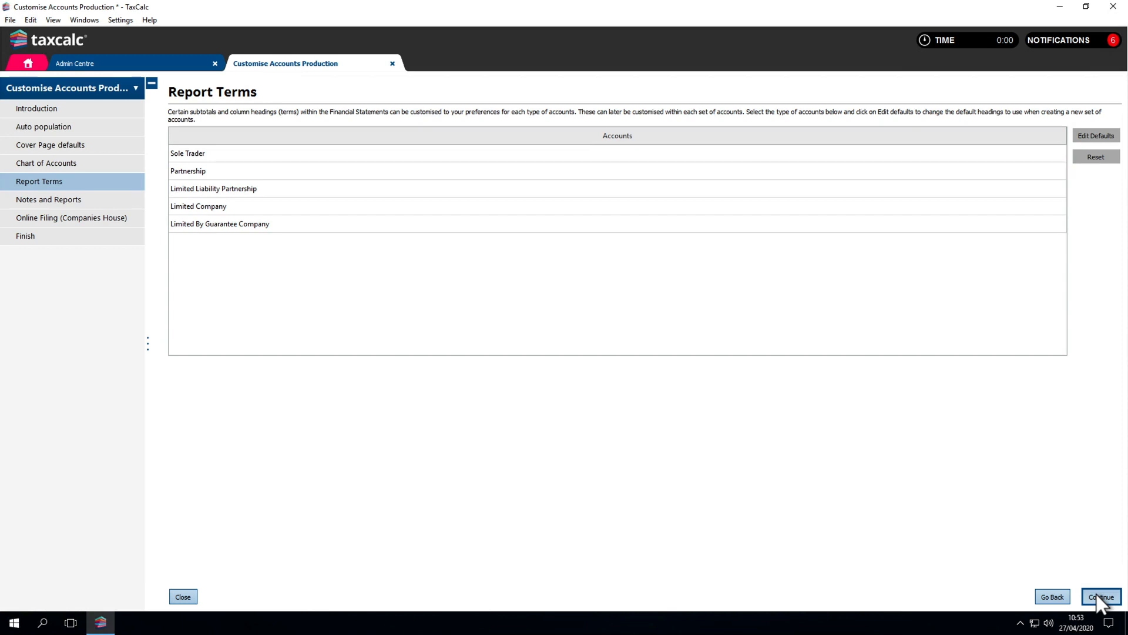
pyautogui.moveTo(885, 504)
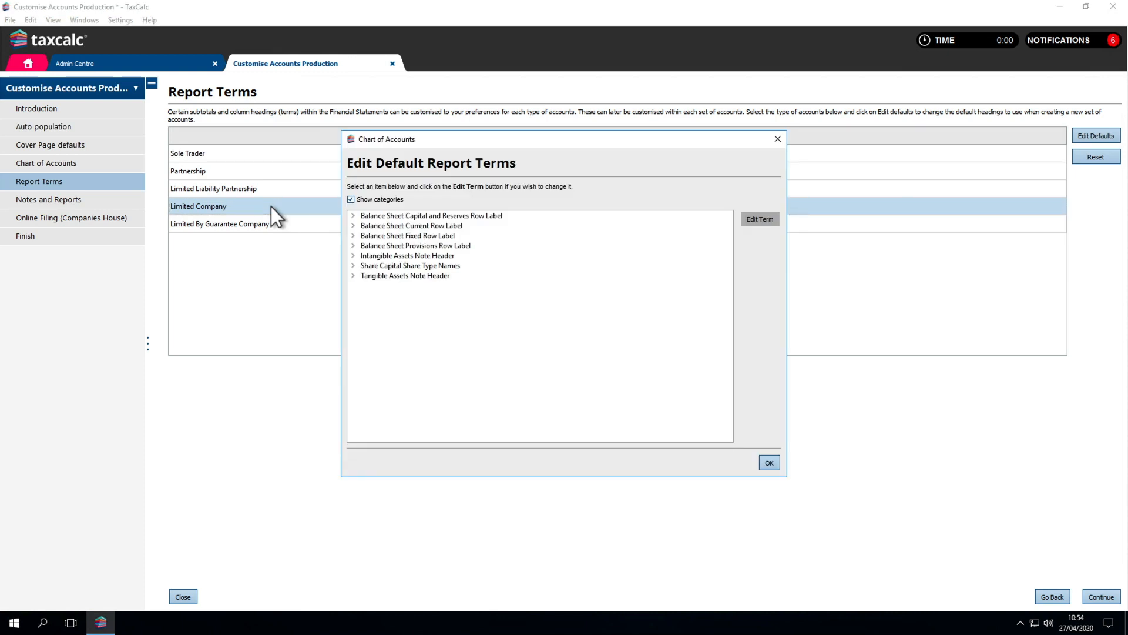
# - Close the default report terms and view the Statement of Directors' Responsibilities default note
pyautogui.click(768, 462)
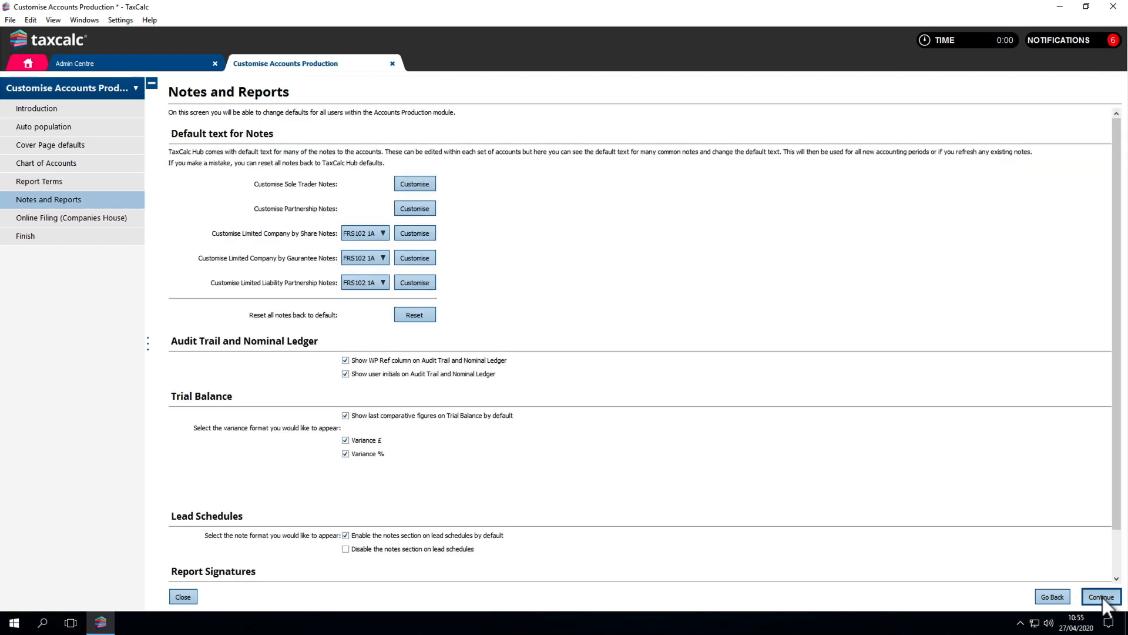
pyautogui.moveTo(773, 474)
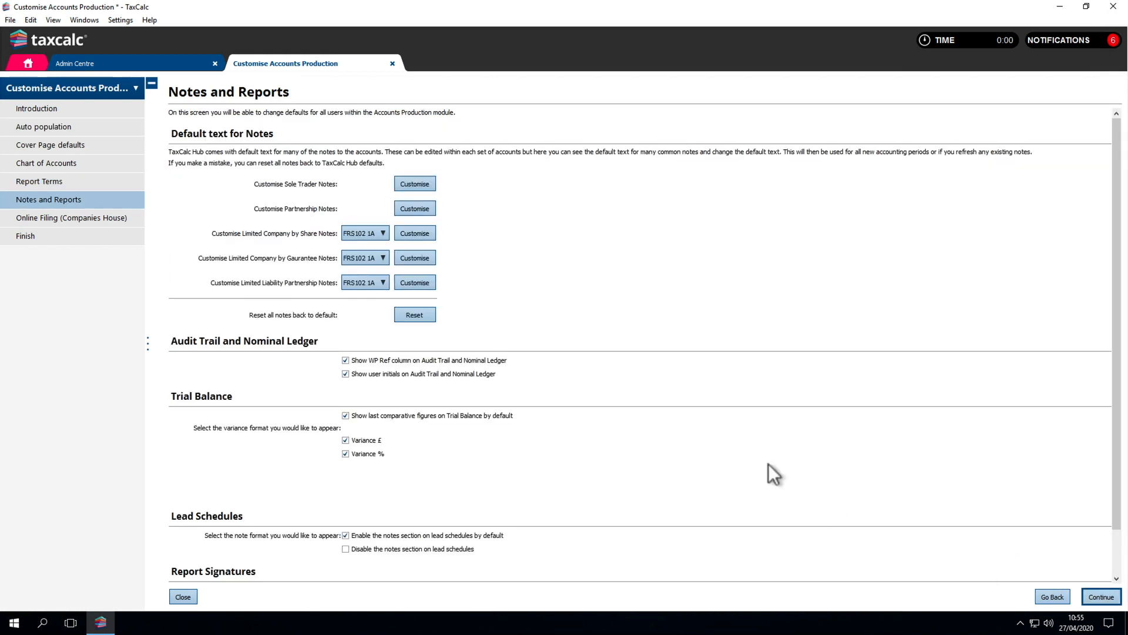
pyautogui.click(413, 233)
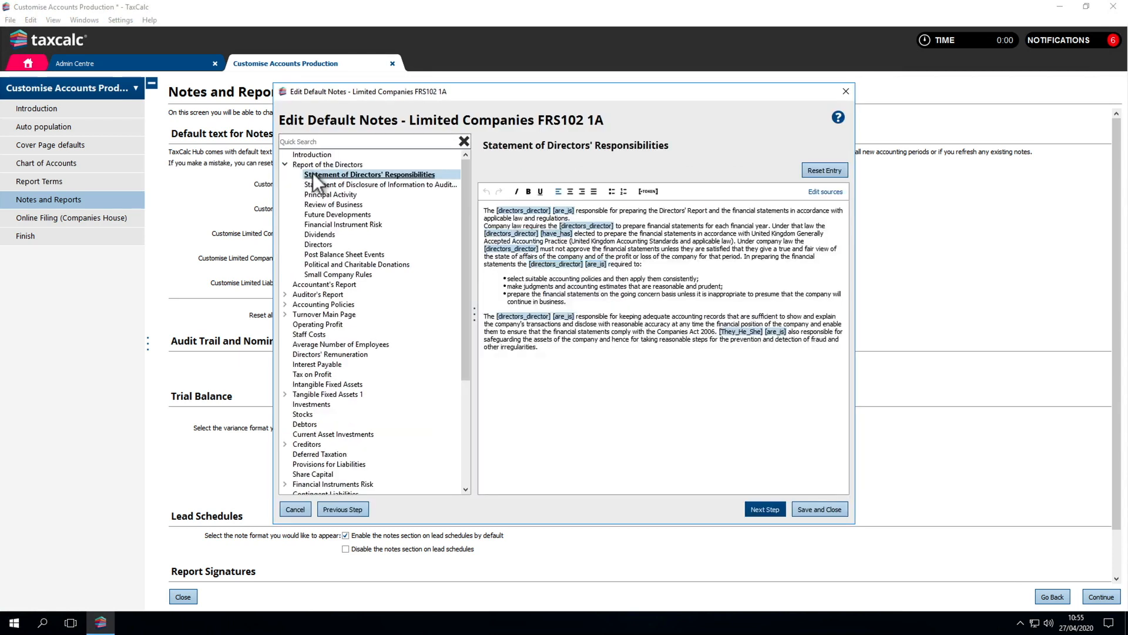
pyautogui.click(331, 194)
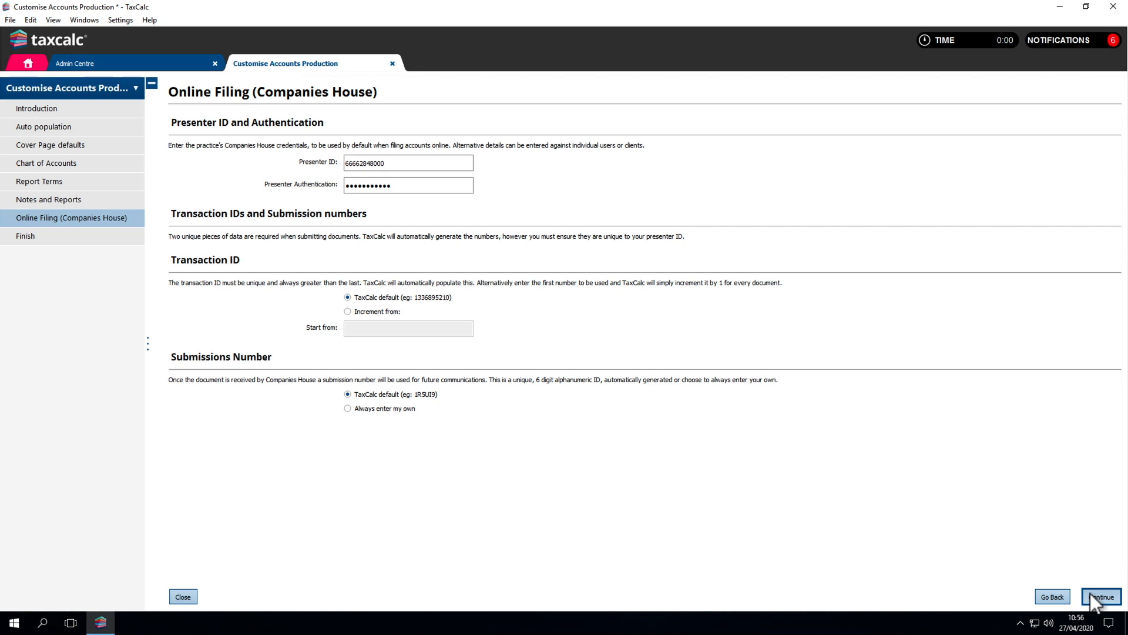
# - Save the Accounts Production customisation, then make NINO/CRN the default eSign and PDF encryption password and save
pyautogui.click(1093, 597)
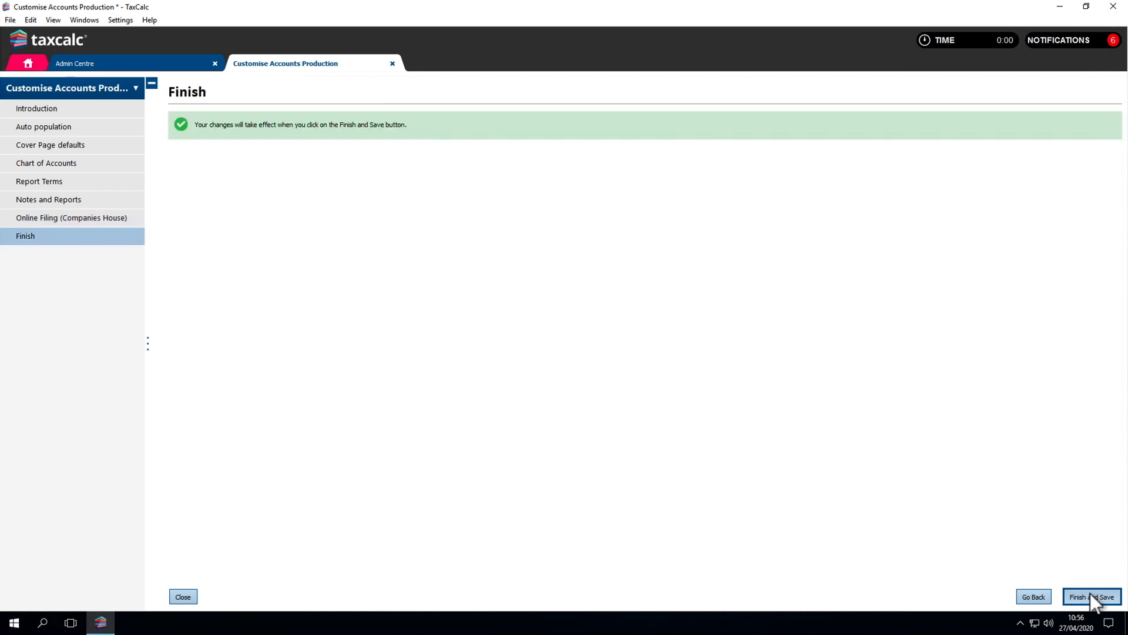
pyautogui.click(1092, 596)
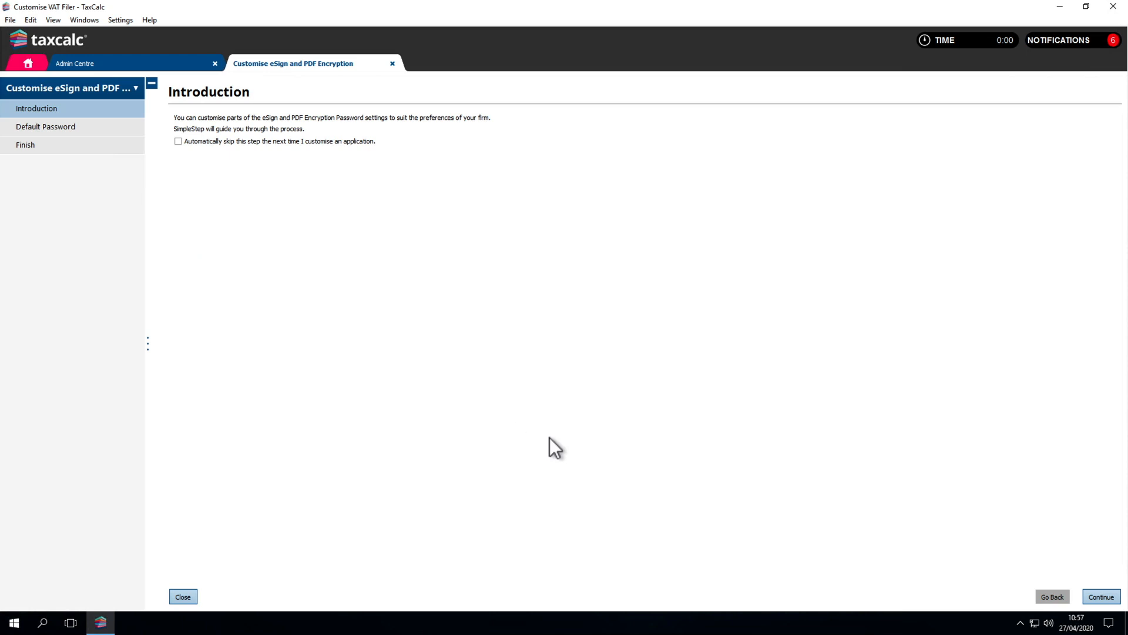
pyautogui.click(1100, 597)
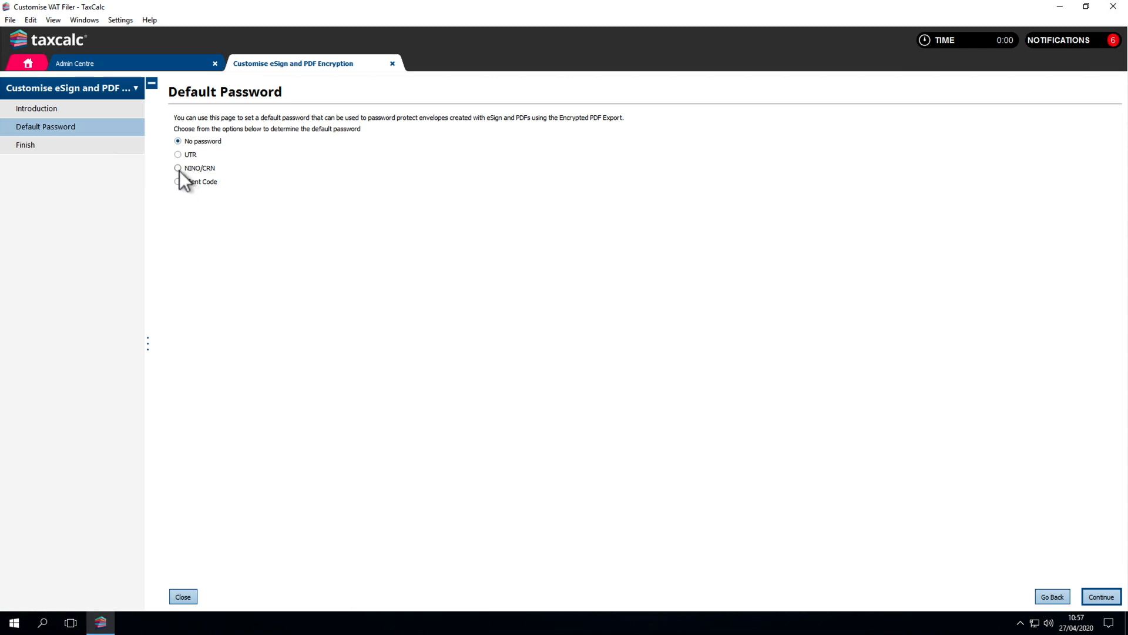
pyautogui.click(177, 167)
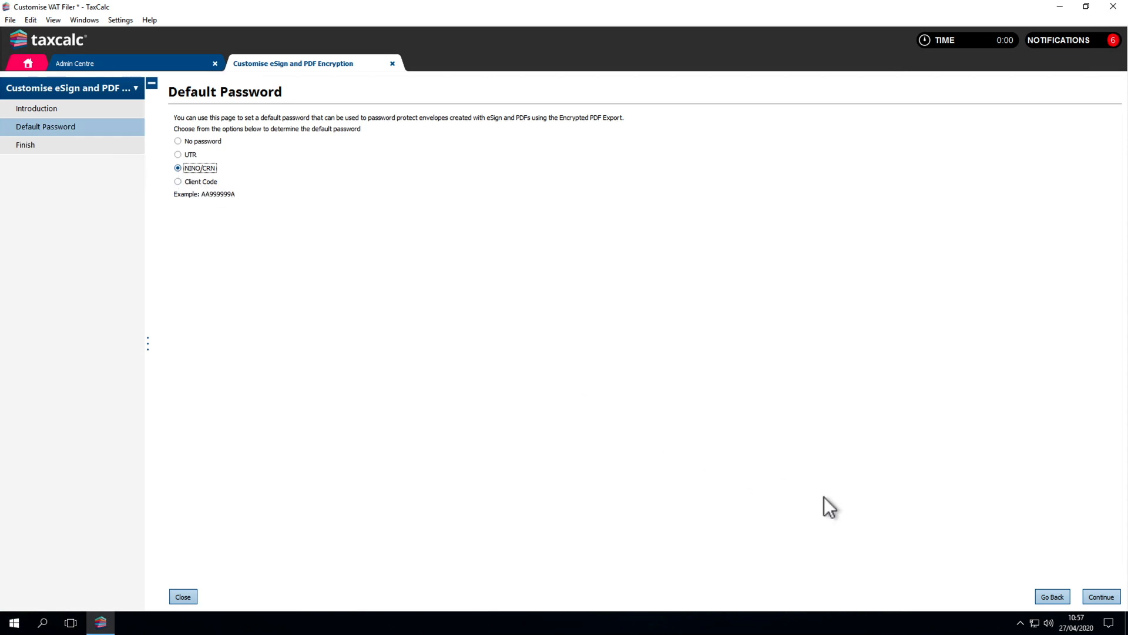
pyautogui.click(1101, 595)
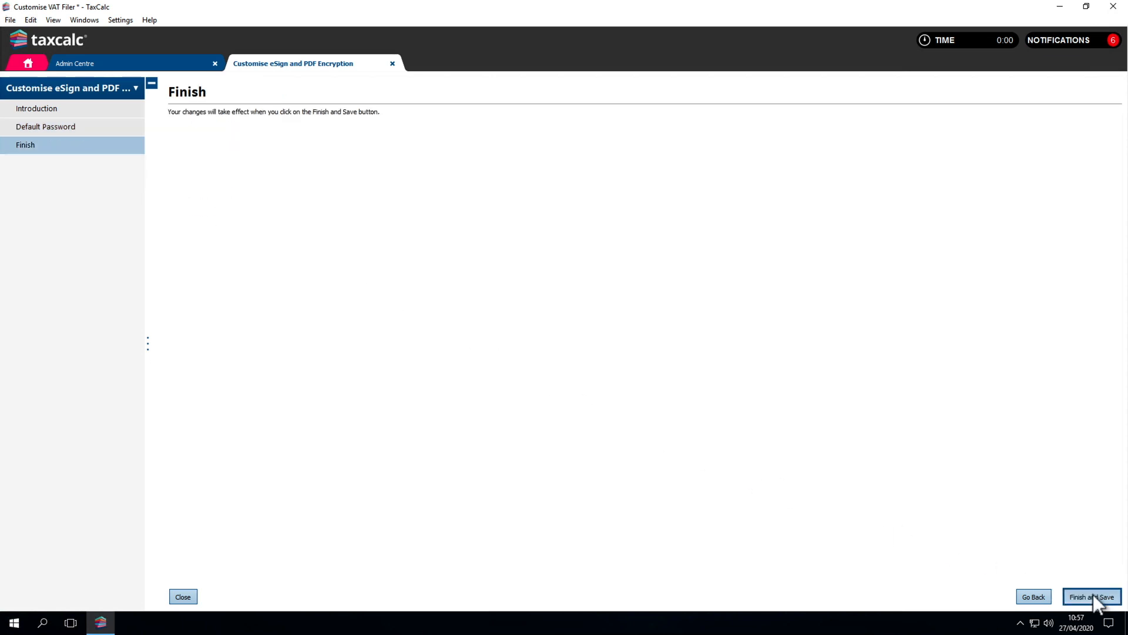
pyautogui.click(1092, 597)
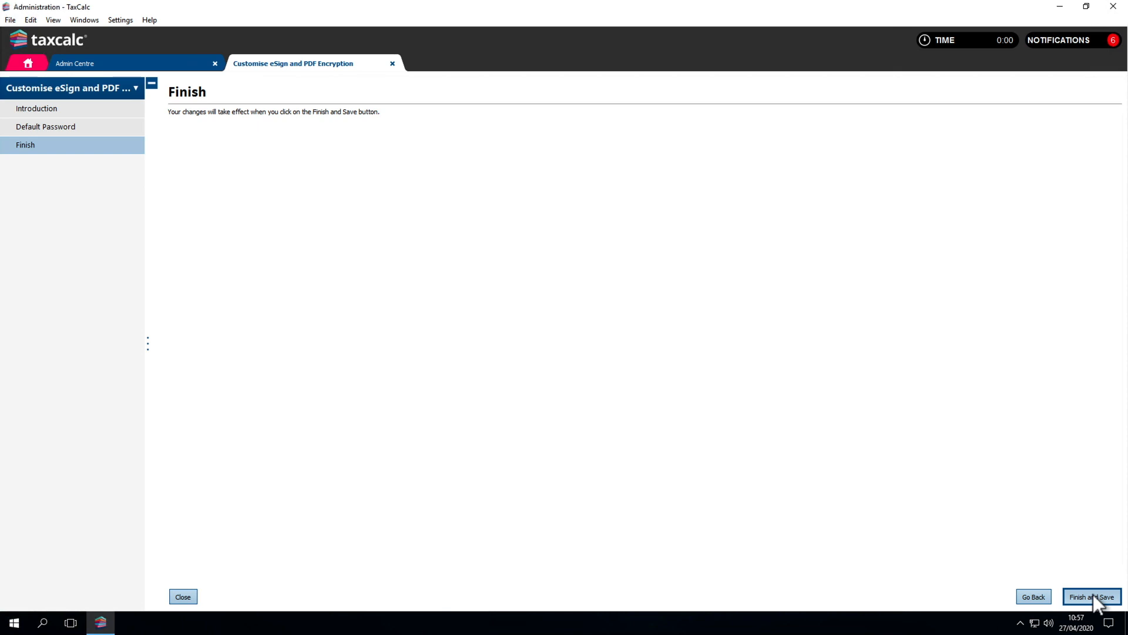
pyautogui.click(1092, 597)
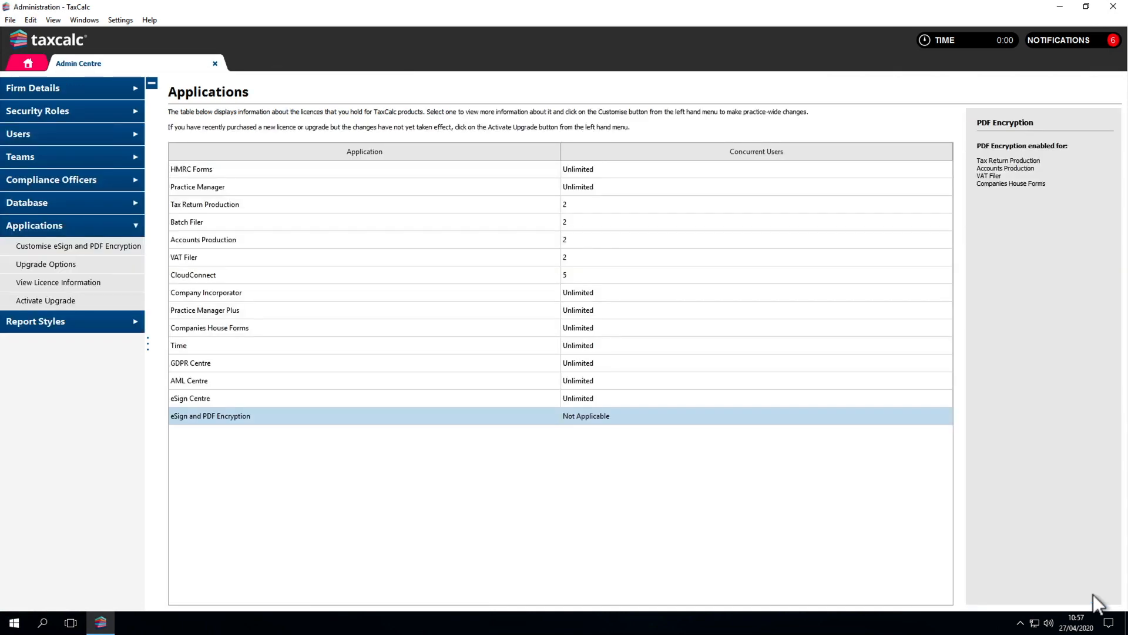